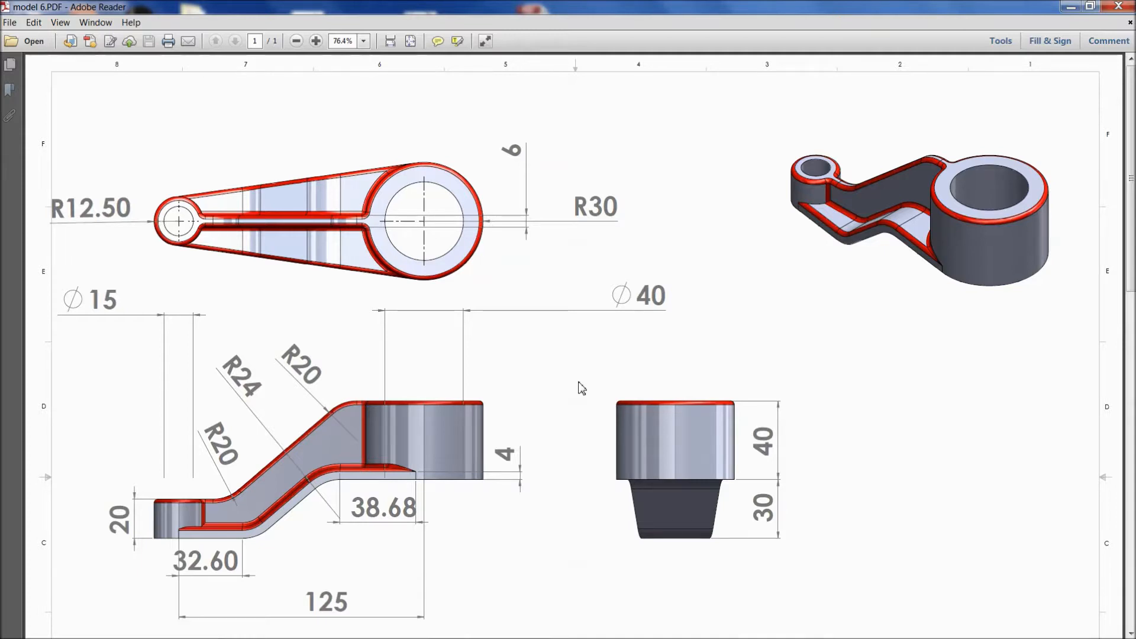
pyautogui.moveTo(616, 371)
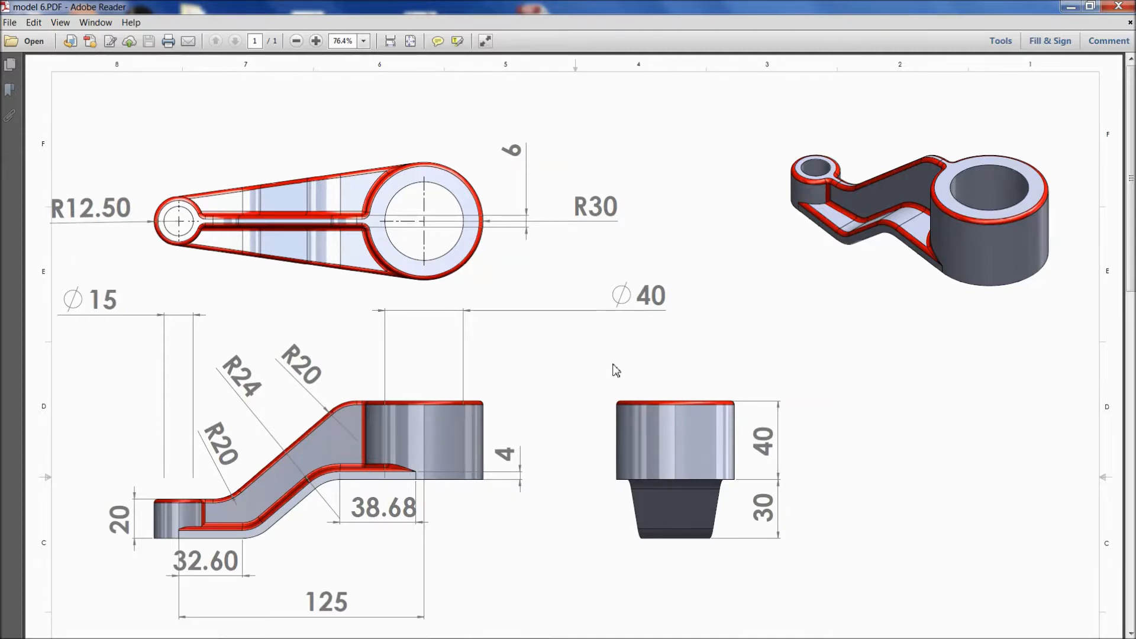
pyautogui.moveTo(510, 260)
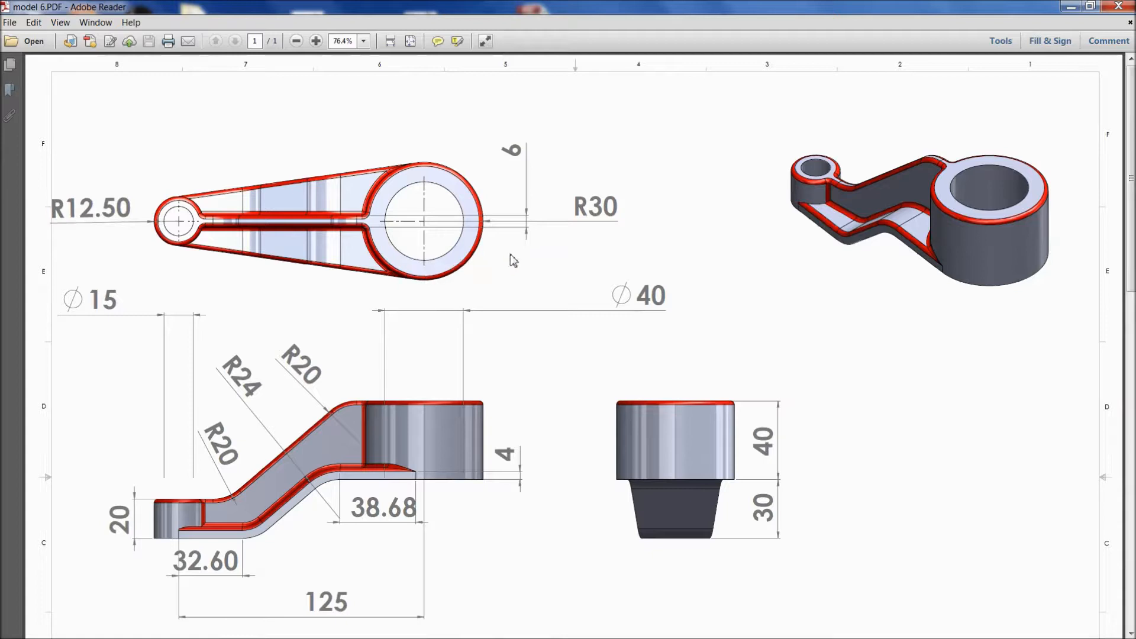
pyautogui.moveTo(465, 351)
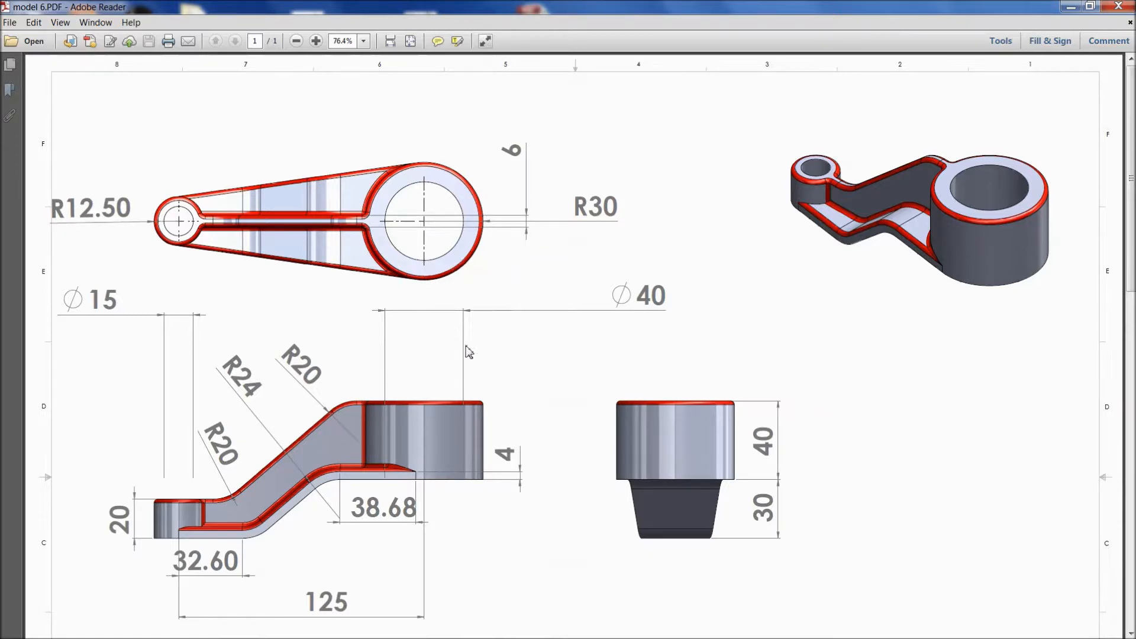
pyautogui.moveTo(552, 362)
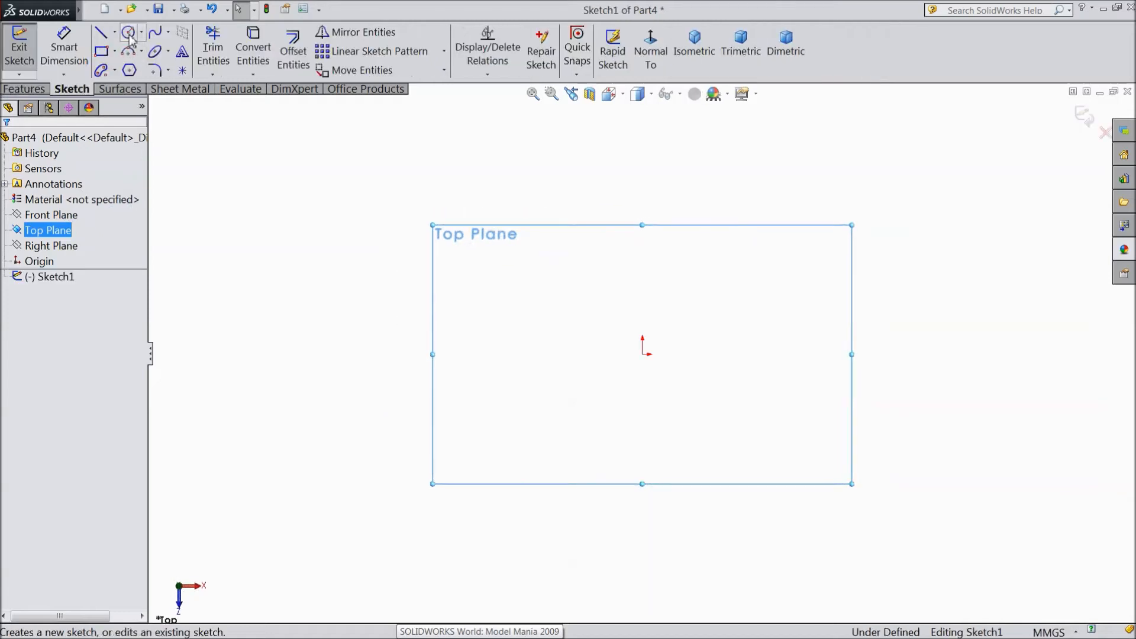
# Draw concentric Ø40 and Ø60 circles at the origin on the Top Plane
pyautogui.click(125, 33)
pyautogui.write('40')
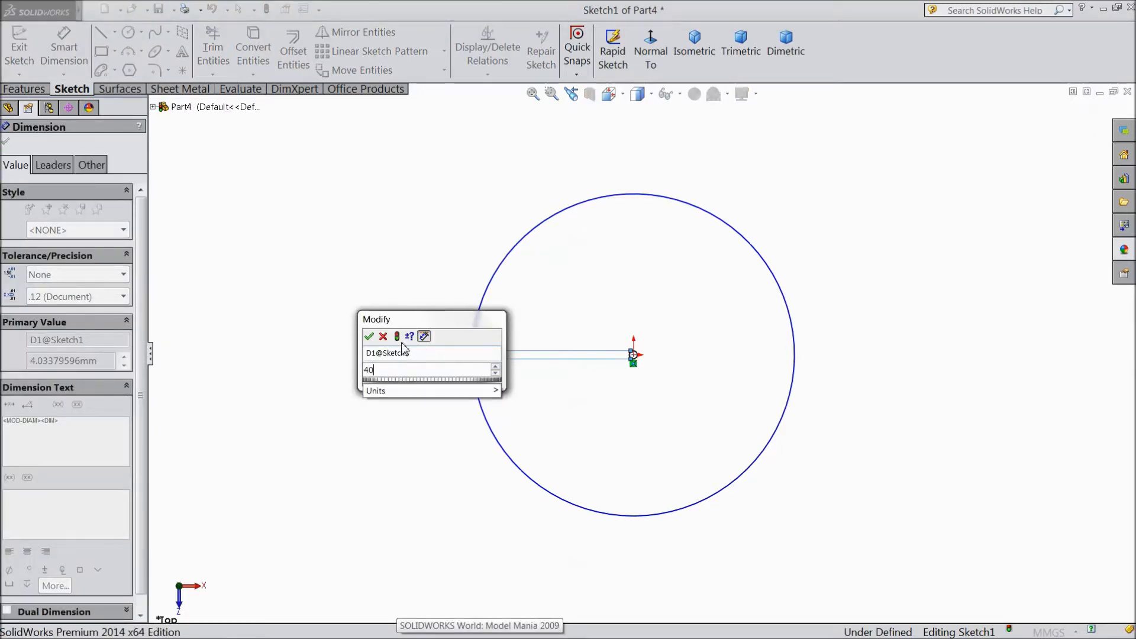
pyautogui.click(370, 337)
pyautogui.write('60')
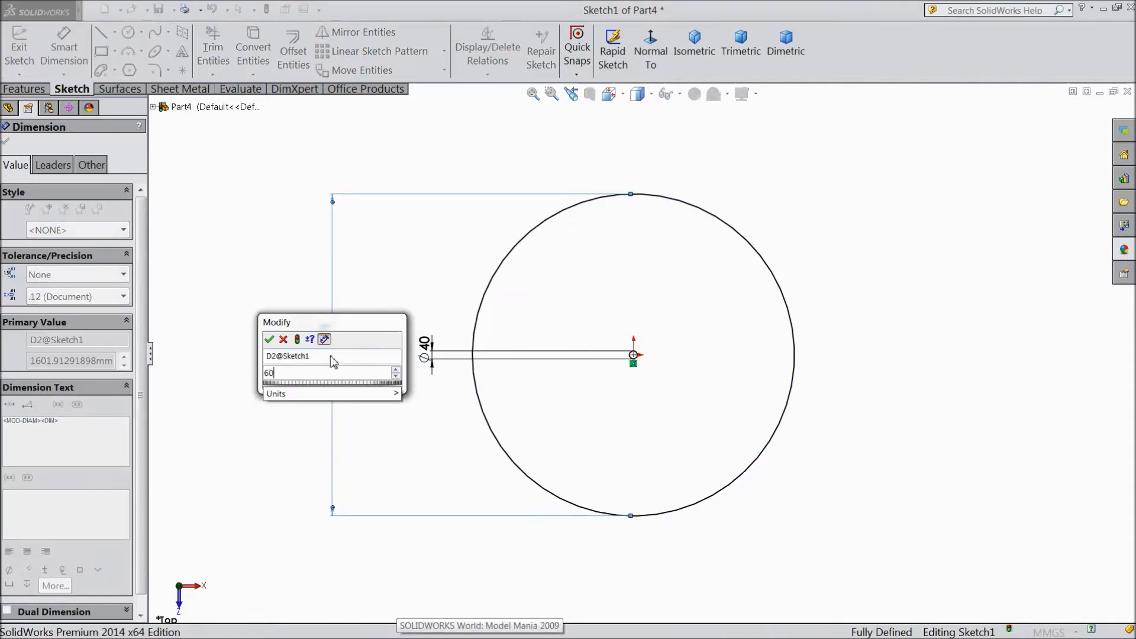
pyautogui.click(269, 340)
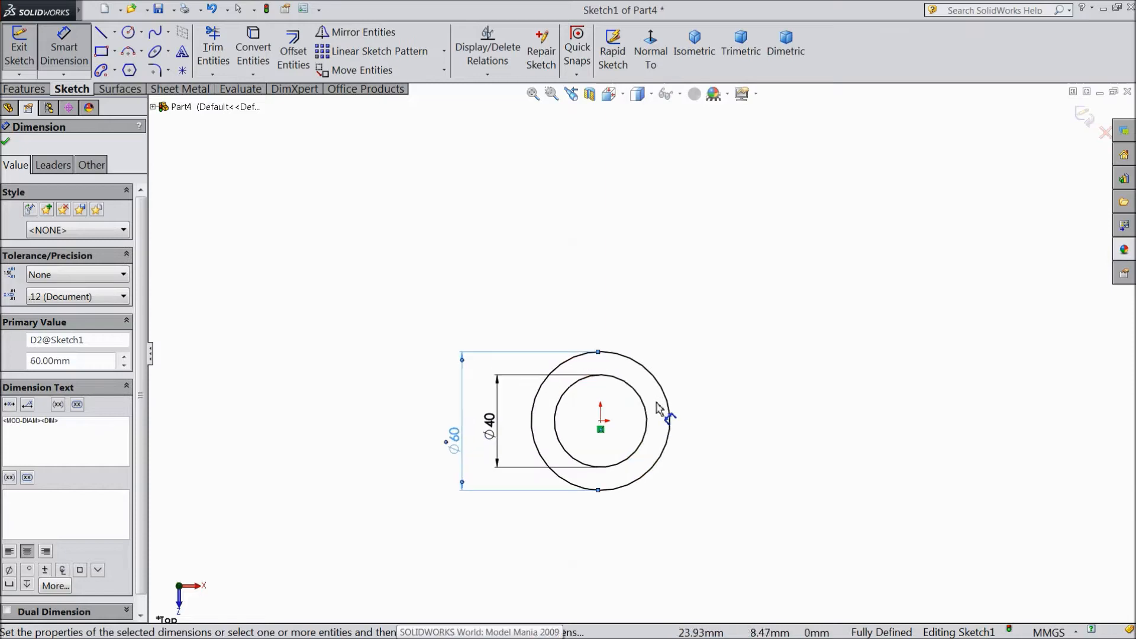
# Draw the small boss circles and dimension them Ø15 and Ø25
pyautogui.click(126, 31)
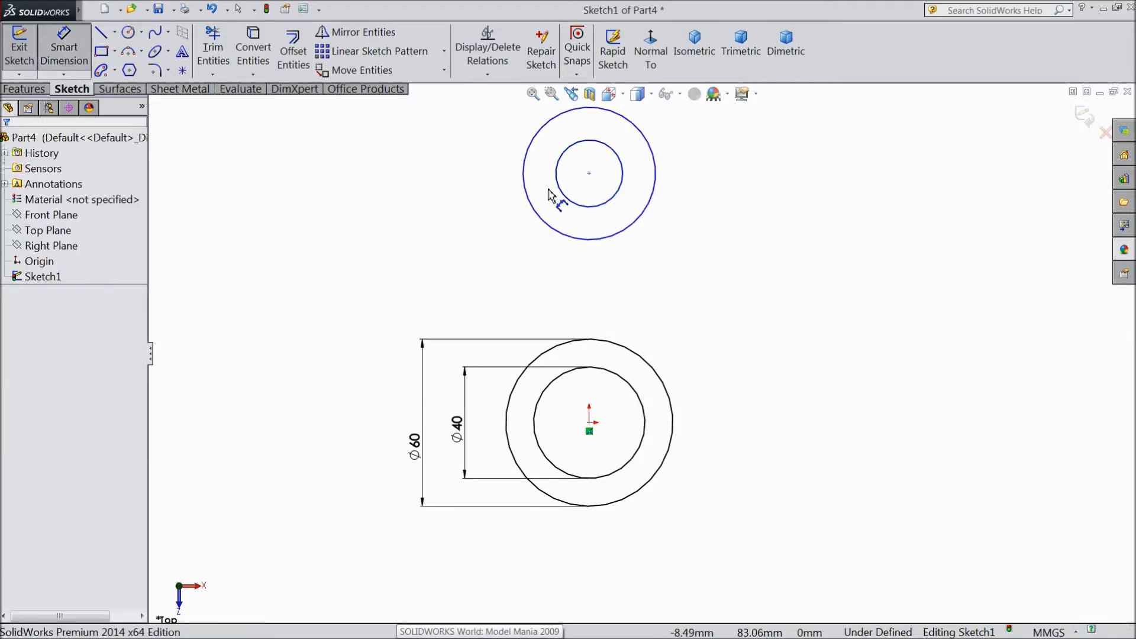
pyautogui.click(555, 210)
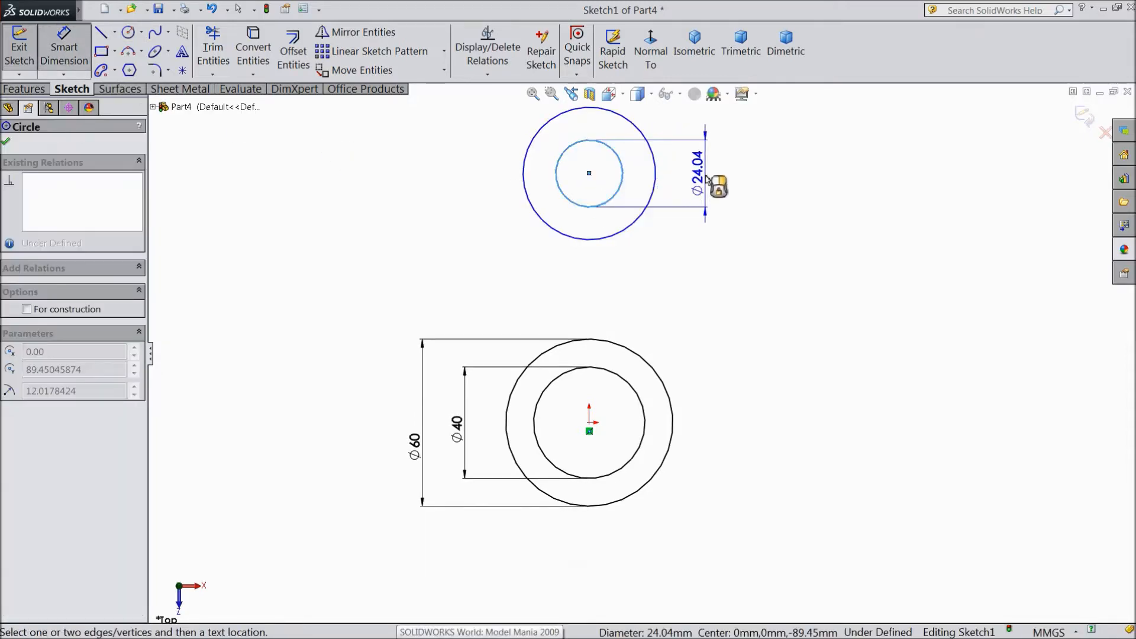
pyautogui.doubleClick(695, 177)
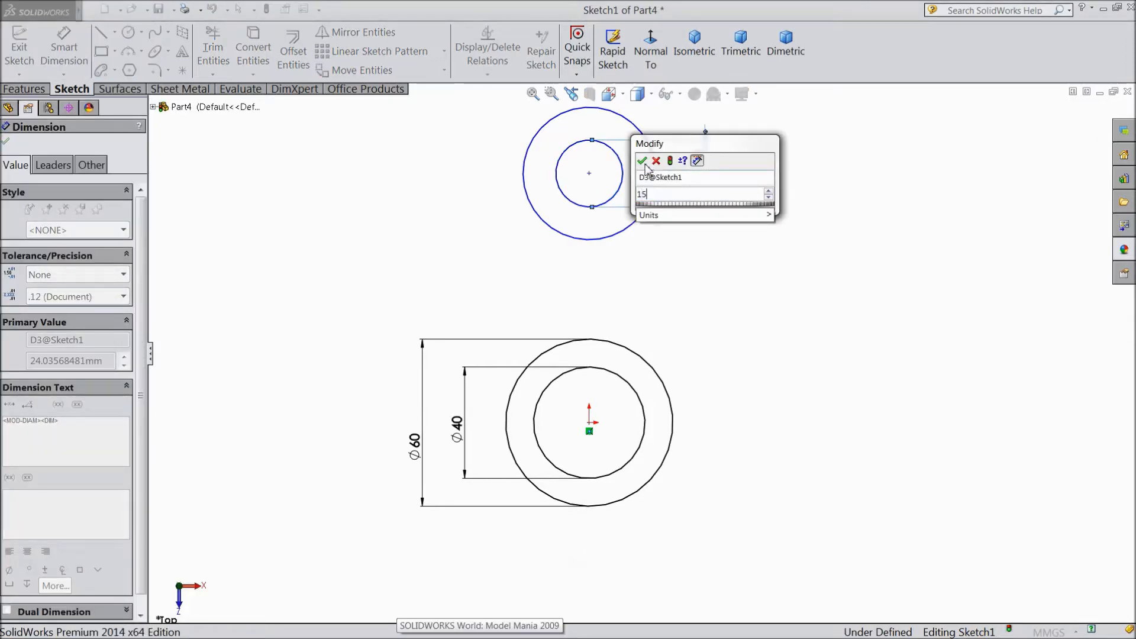
pyautogui.click(646, 160)
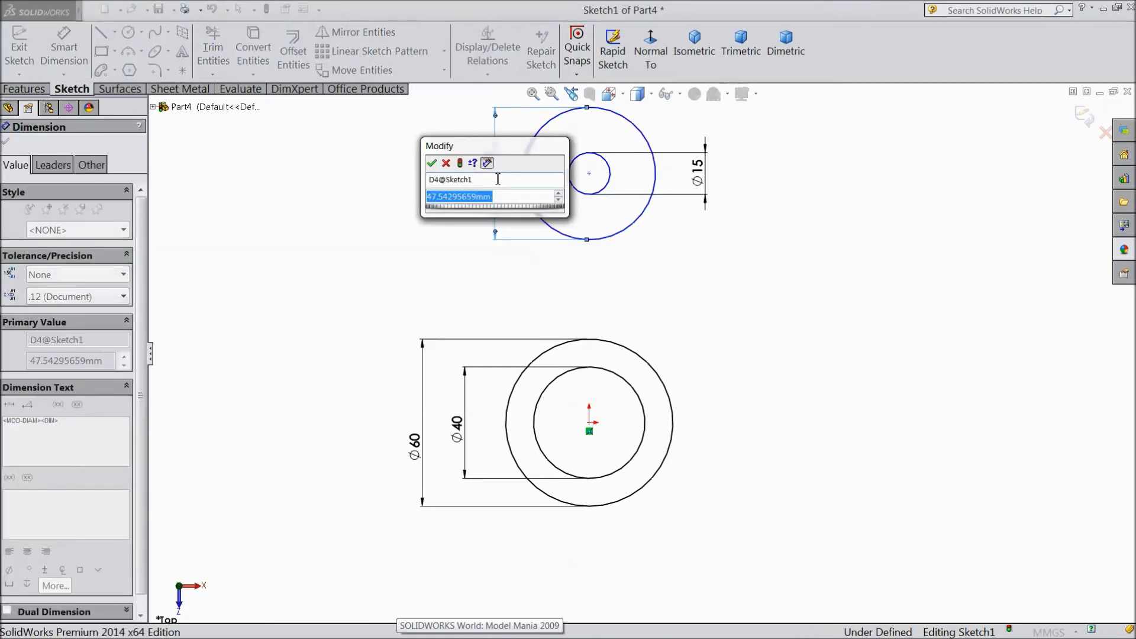
pyautogui.write('25')
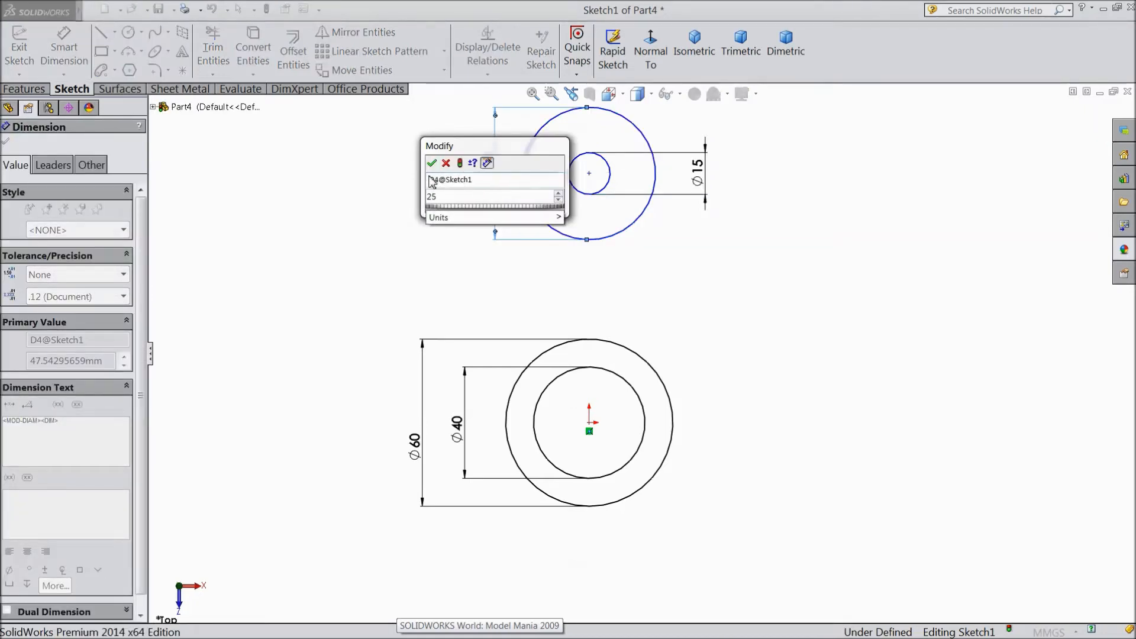
pyautogui.click(432, 164)
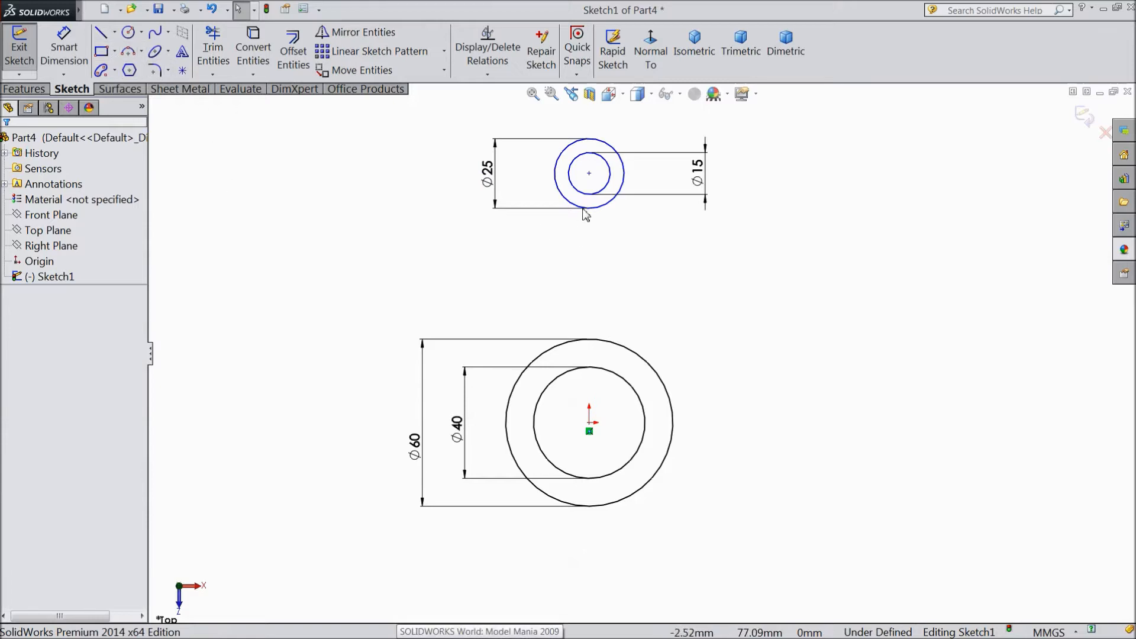
# Set the centre distance between the two circle pairs to 125 mm
pyautogui.click(588, 173)
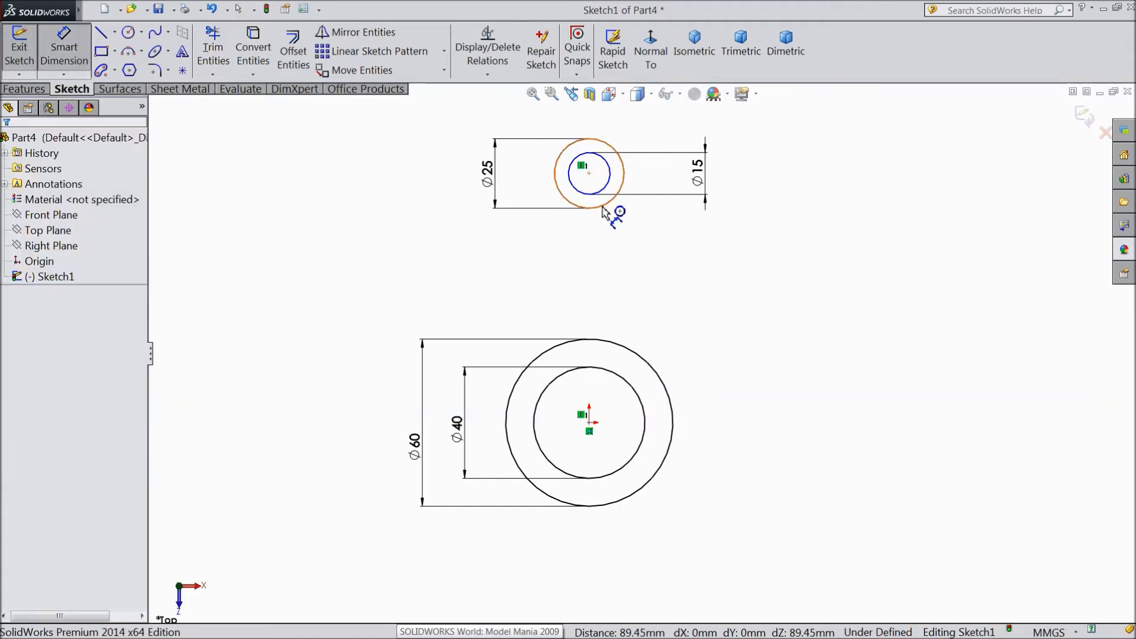
pyautogui.click(752, 305)
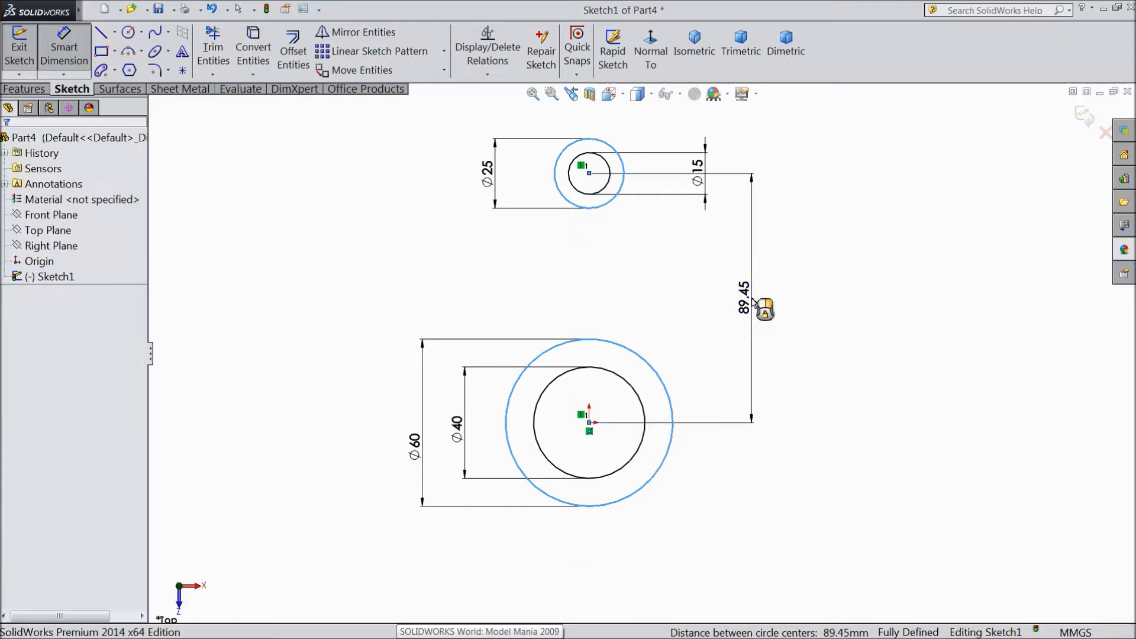
pyautogui.doubleClick(746, 304)
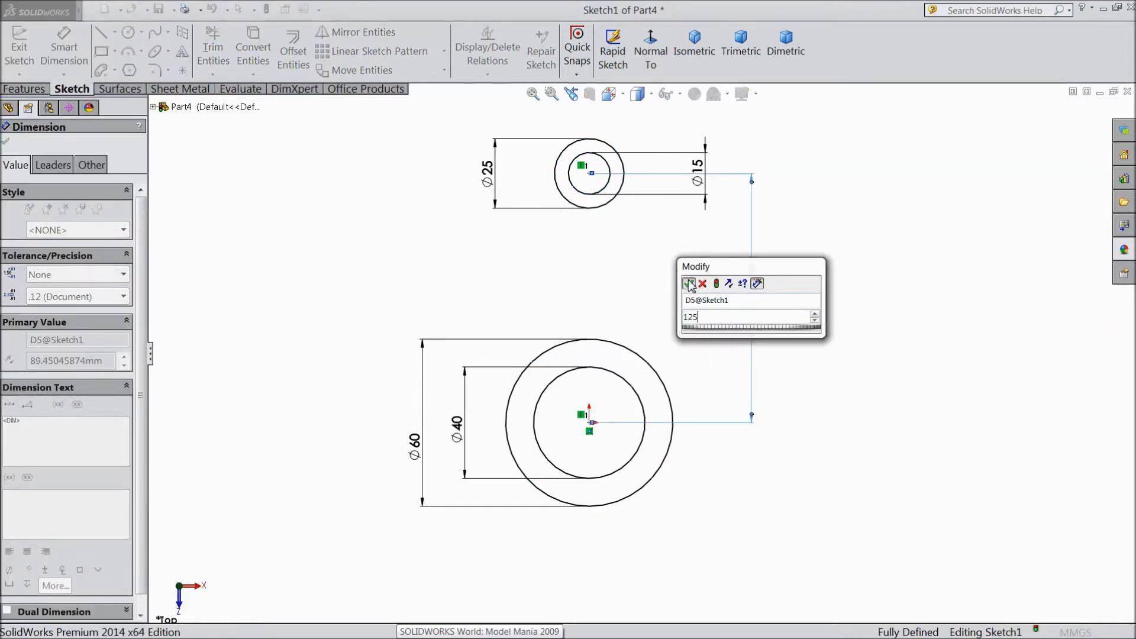
pyautogui.click(690, 284)
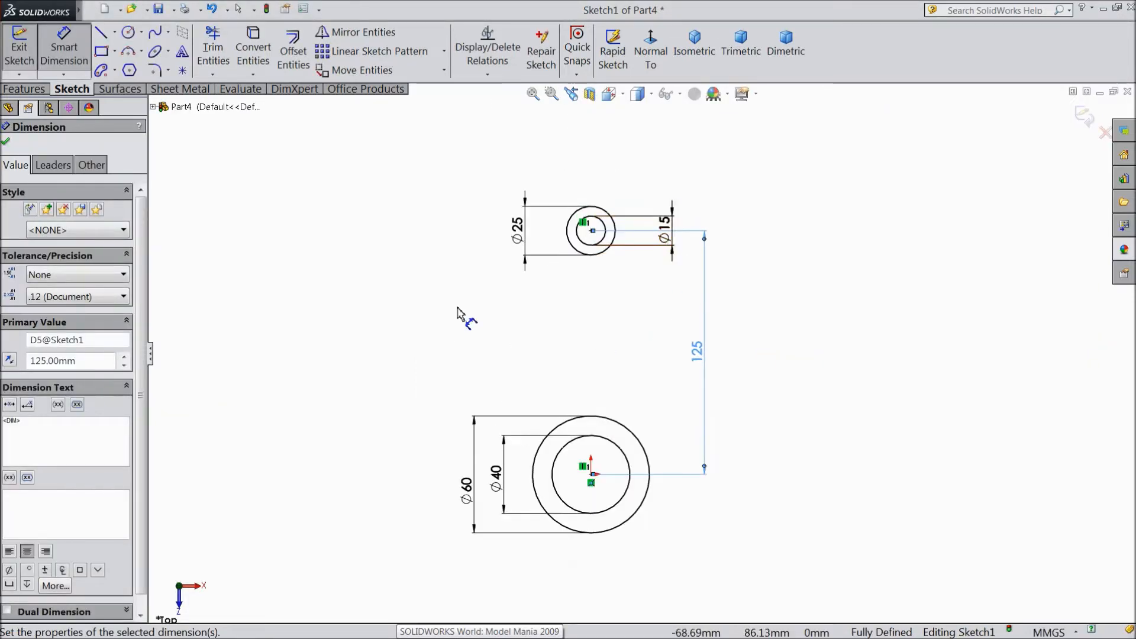
pyautogui.click(102, 31)
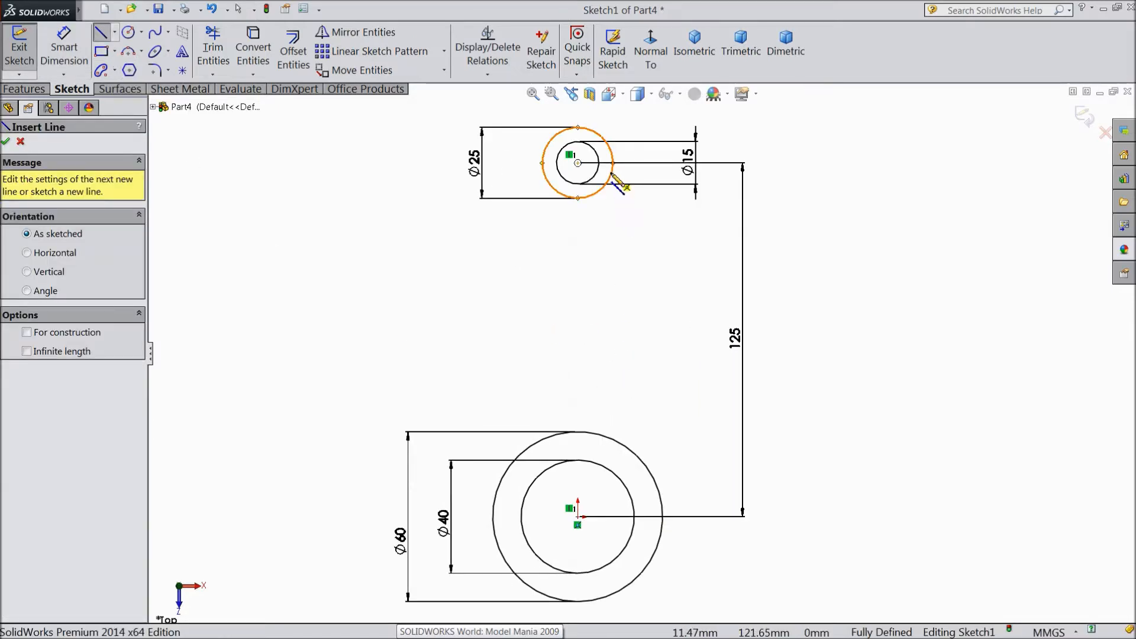
# Draw arm edge lines between the outer circles, tangent to both bosses
pyautogui.moveTo(577, 163); pyautogui.dragTo(659, 482)
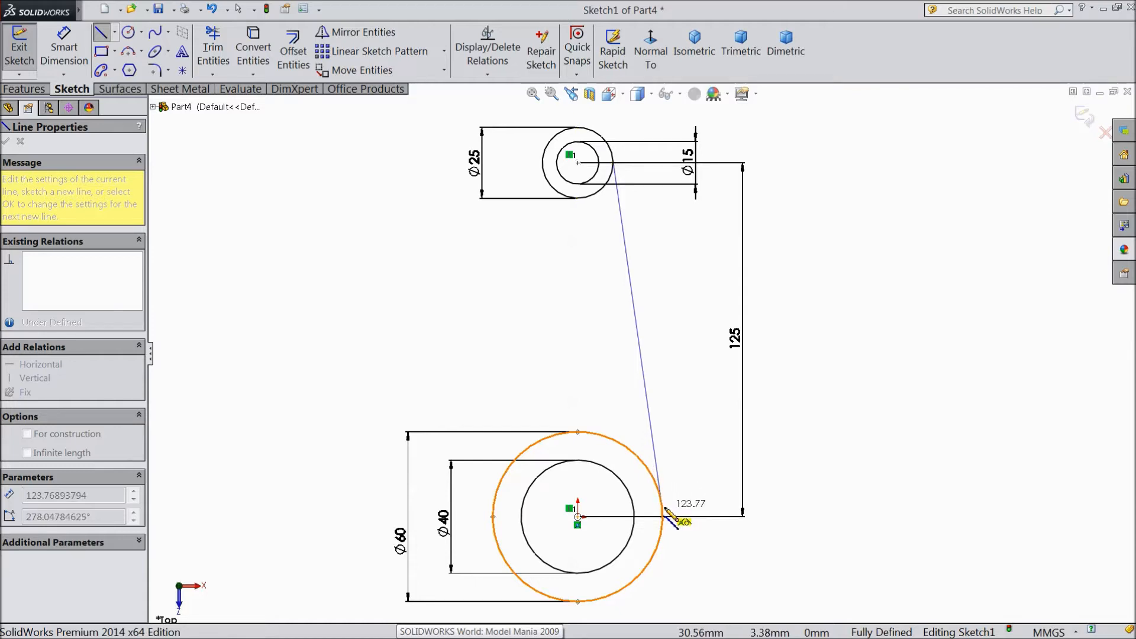
pyautogui.rightClick(636, 330)
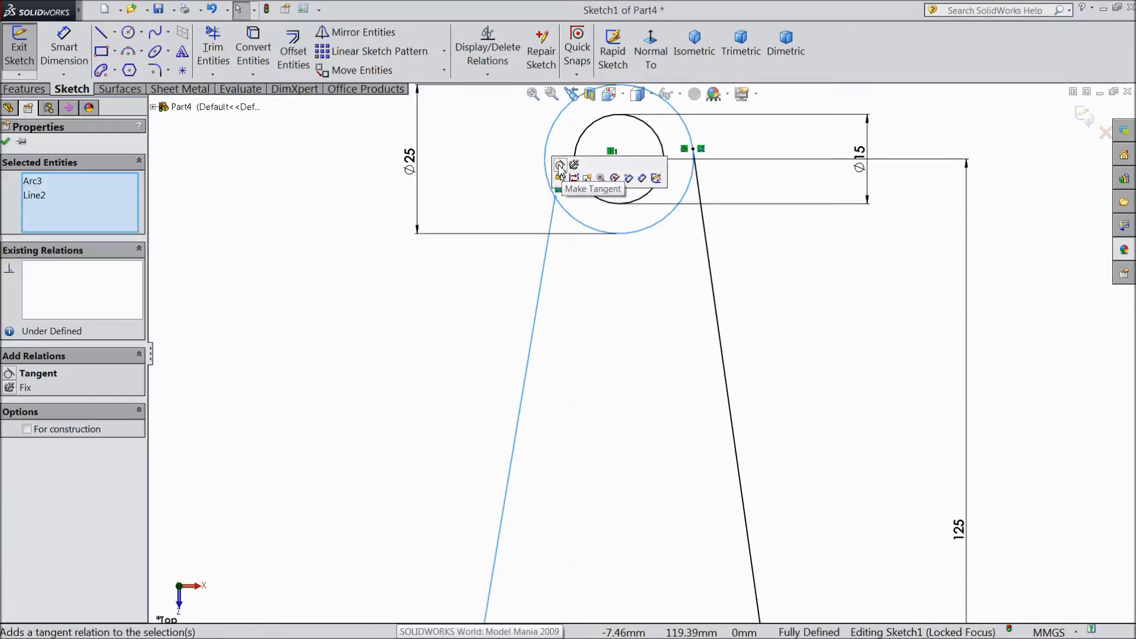
pyautogui.click(559, 167)
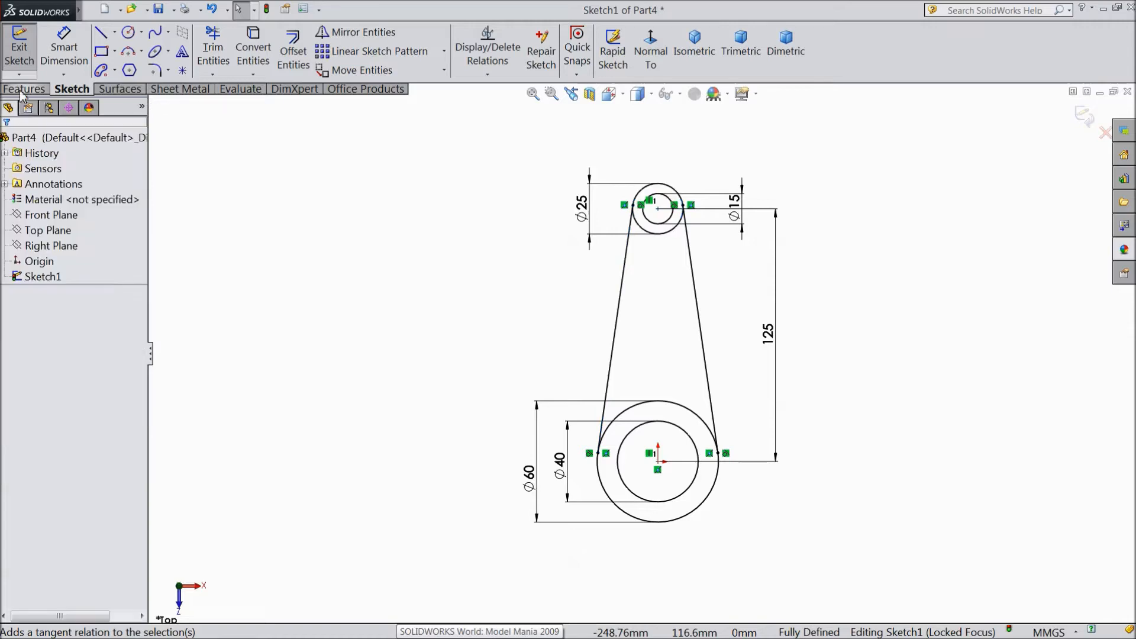
# Extrude the Ø60 circle as a 40 mm blind boss
pyautogui.click(21, 90)
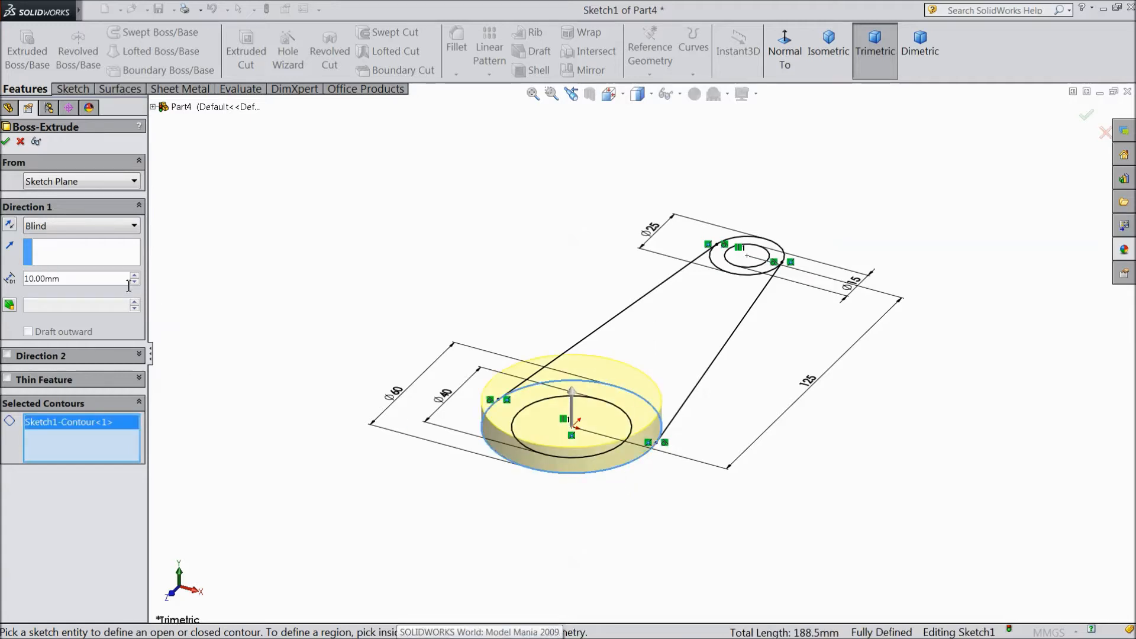
pyautogui.write('40.00mm')
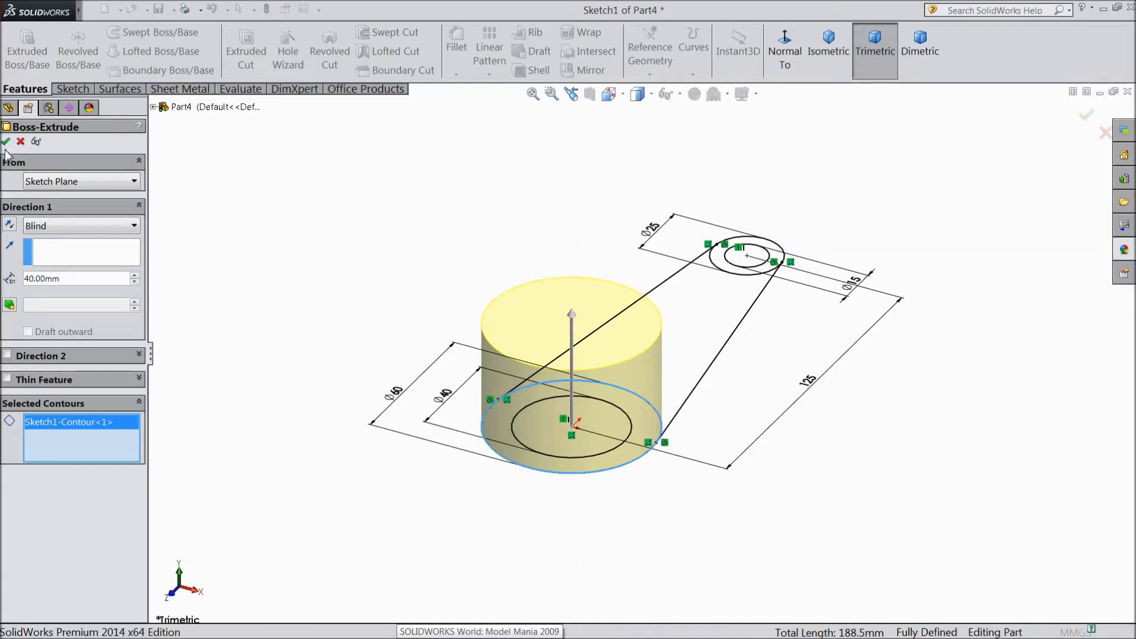
pyautogui.click(6, 141)
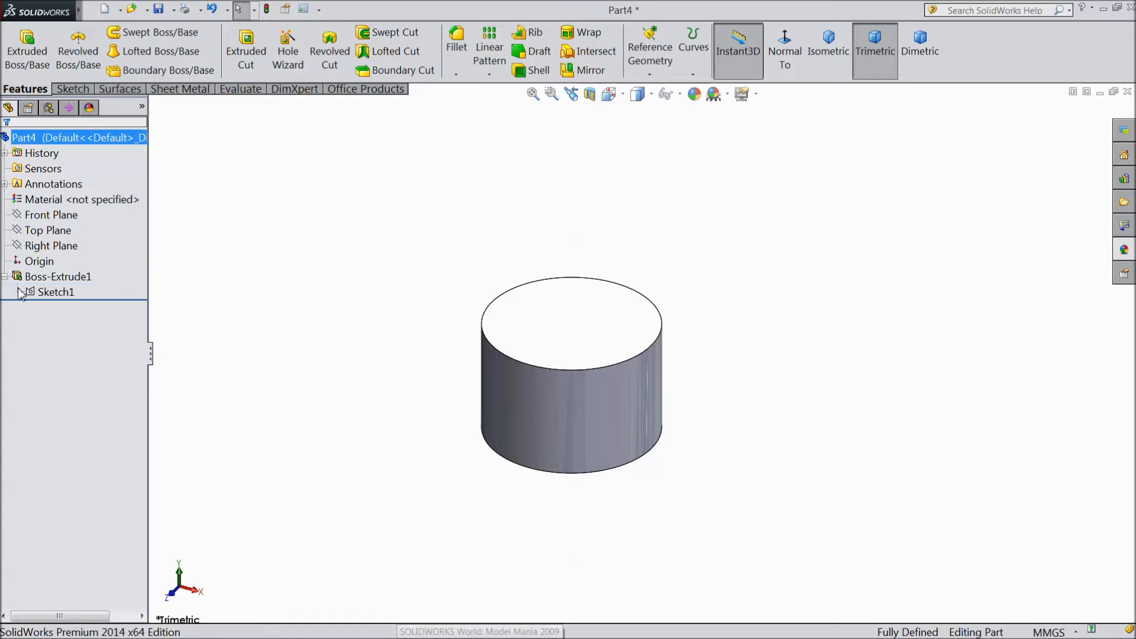
# Extrude the Ø25 circle 20 mm from a 30 mm offset start
pyautogui.doubleClick(55, 292)
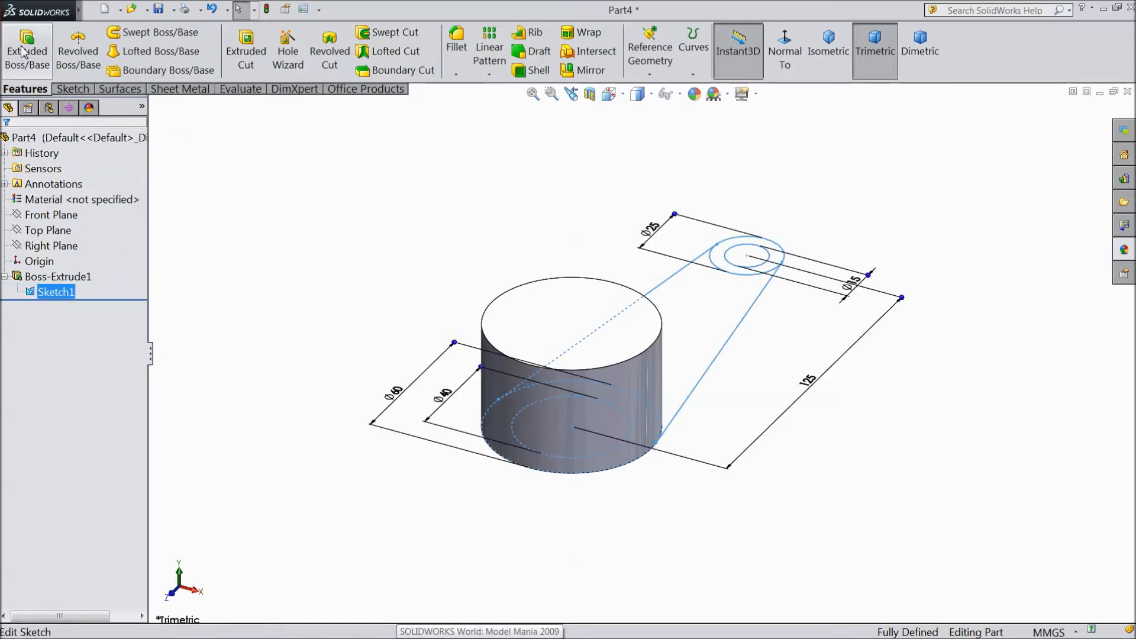
pyautogui.click(23, 39)
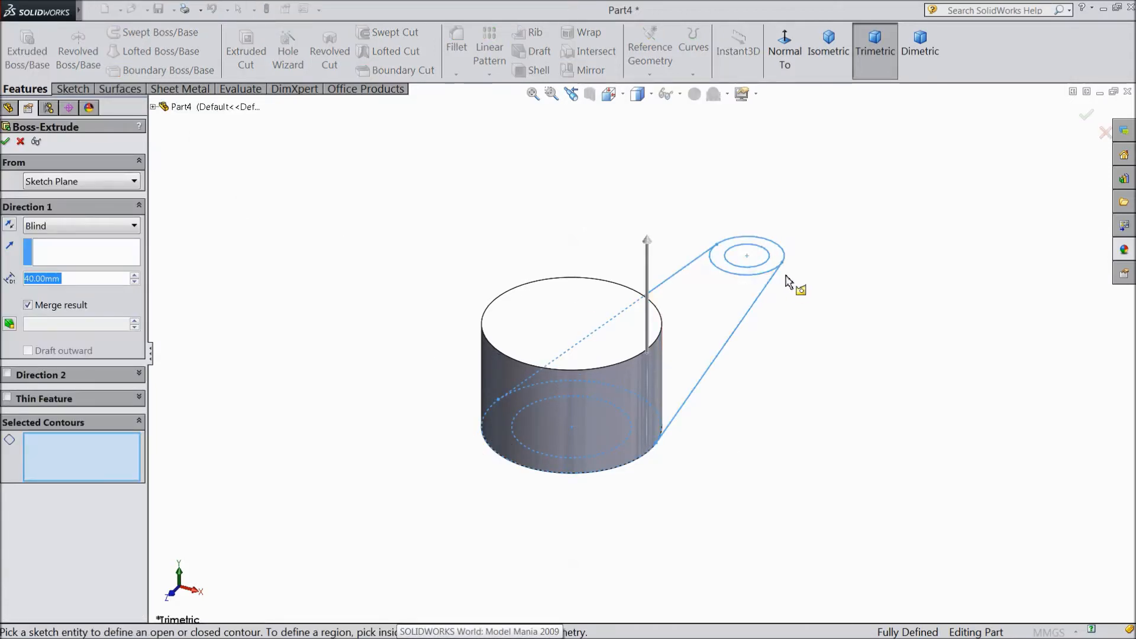
pyautogui.click(747, 256)
pyautogui.write('20')
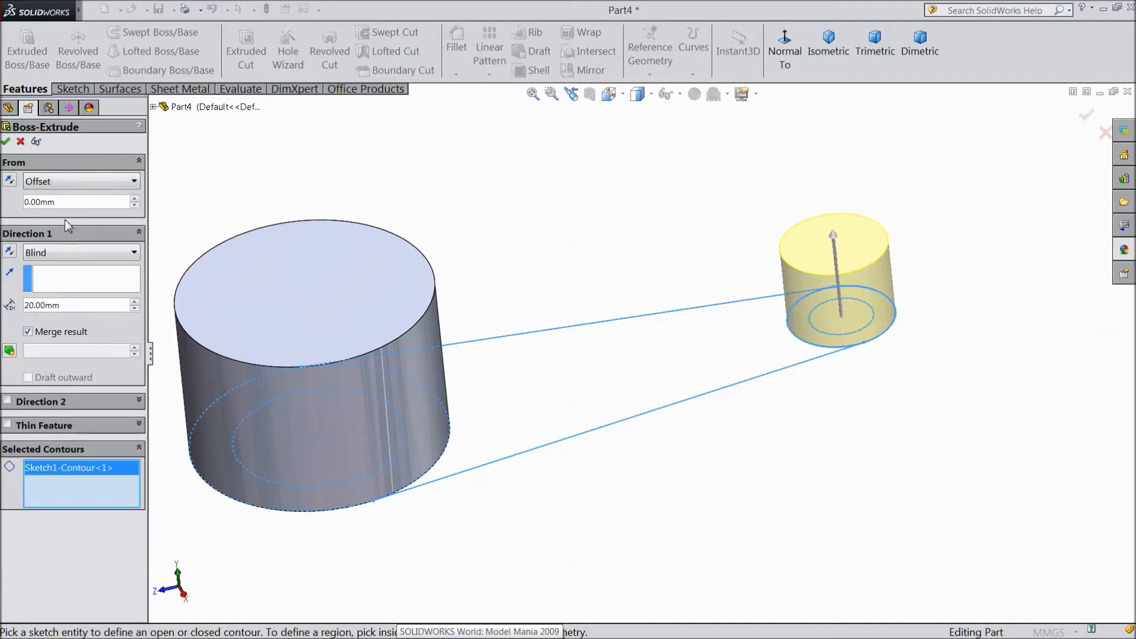
pyautogui.write('30')
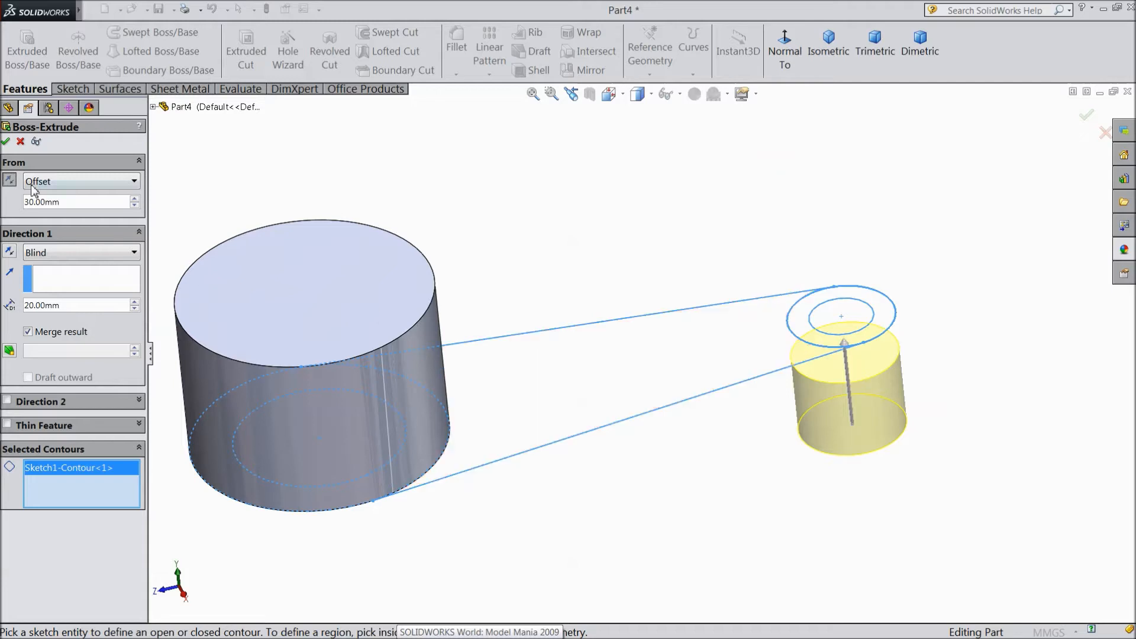
pyautogui.click(7, 141)
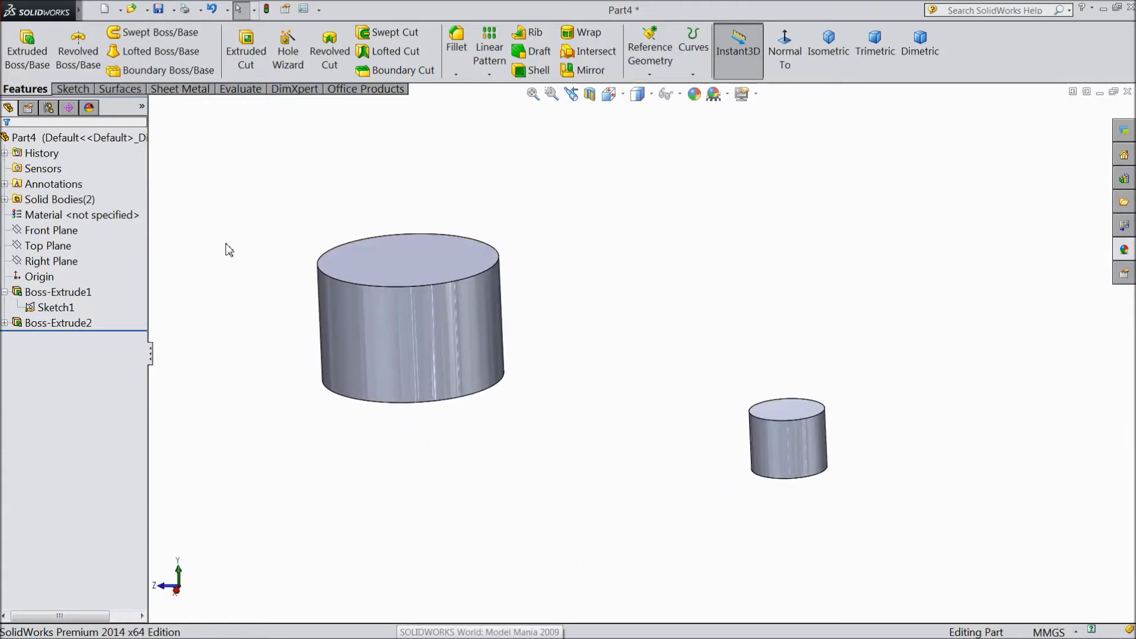
# Sketch the stepped arm path on the Right Plane with 50 mm and 40 mm runs
pyautogui.click(51, 261)
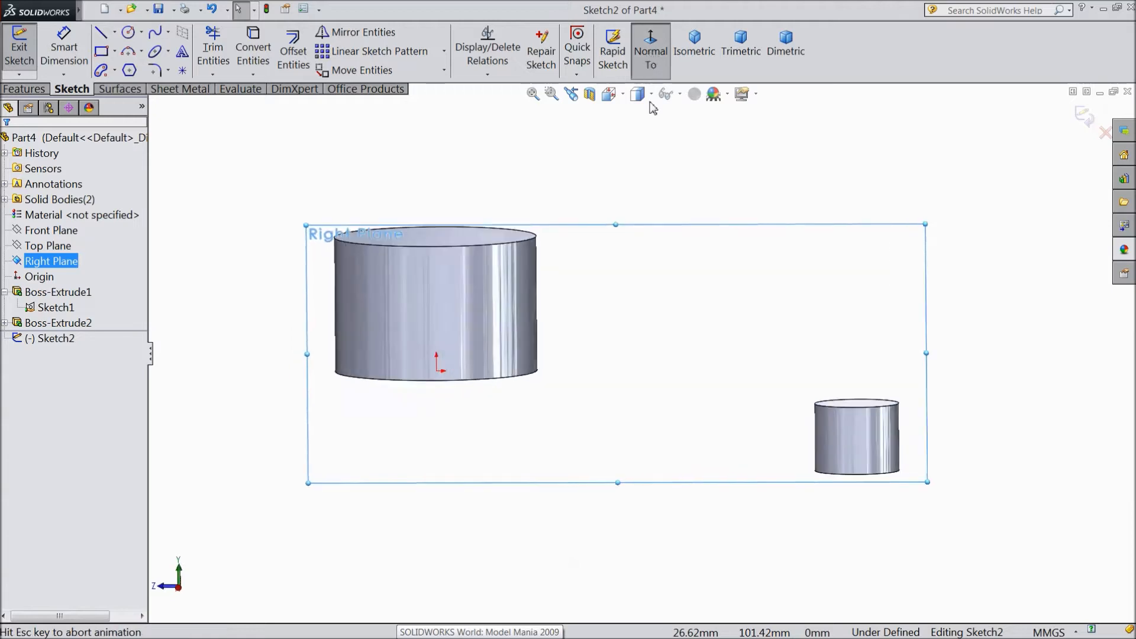
pyautogui.click(103, 31)
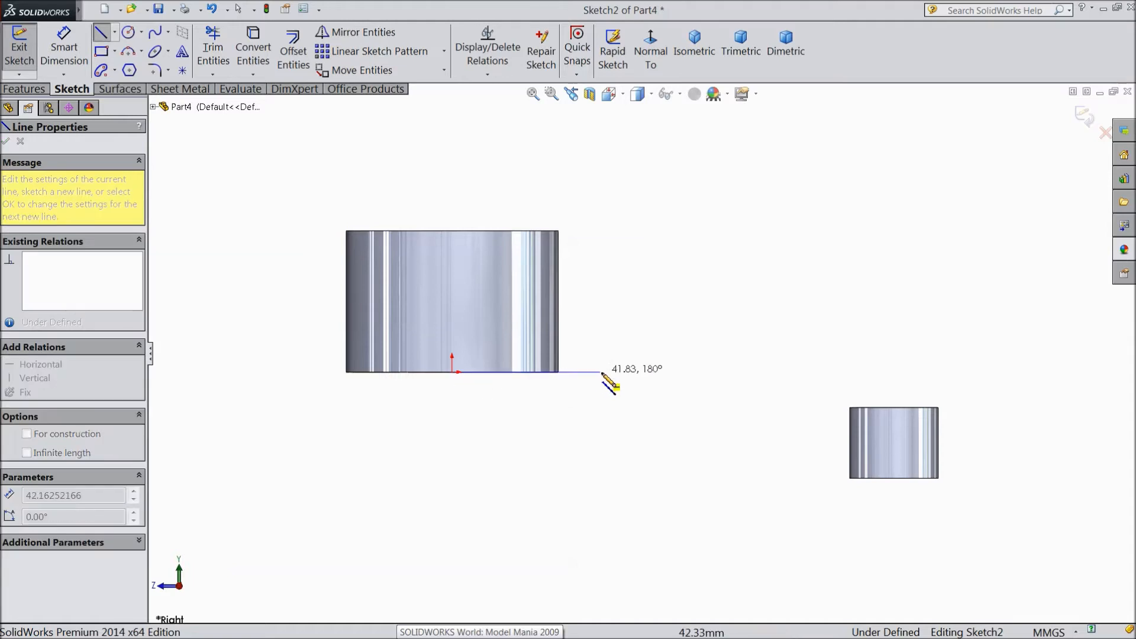
pyautogui.moveTo(611, 371); pyautogui.dragTo(732, 493)
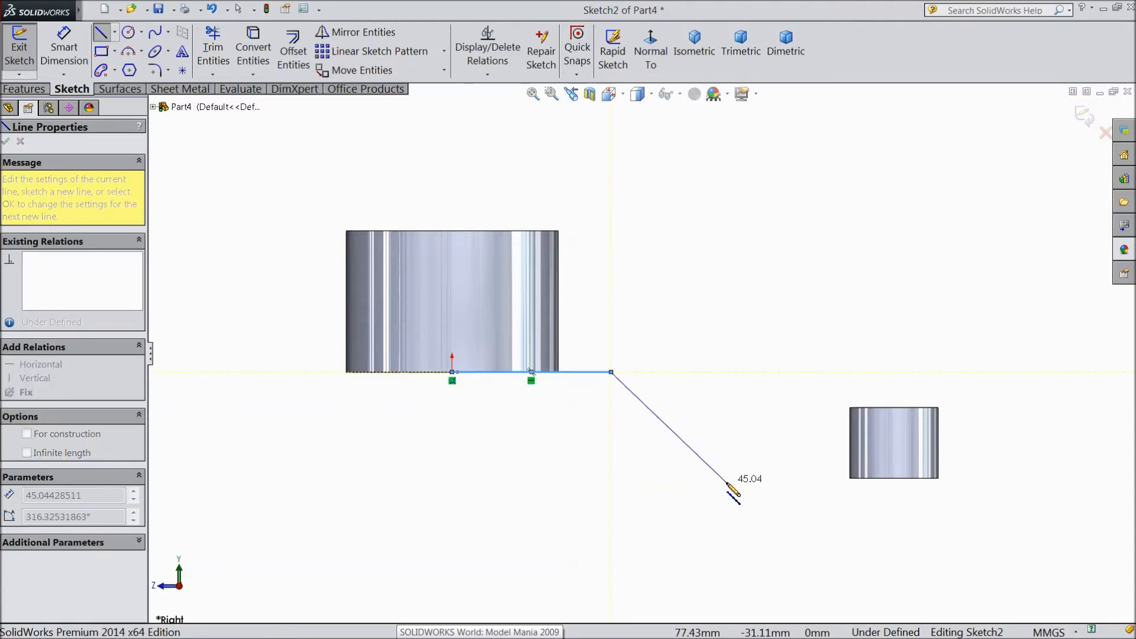
pyautogui.moveTo(732, 493); pyautogui.dragTo(895, 480)
pyautogui.write('50')
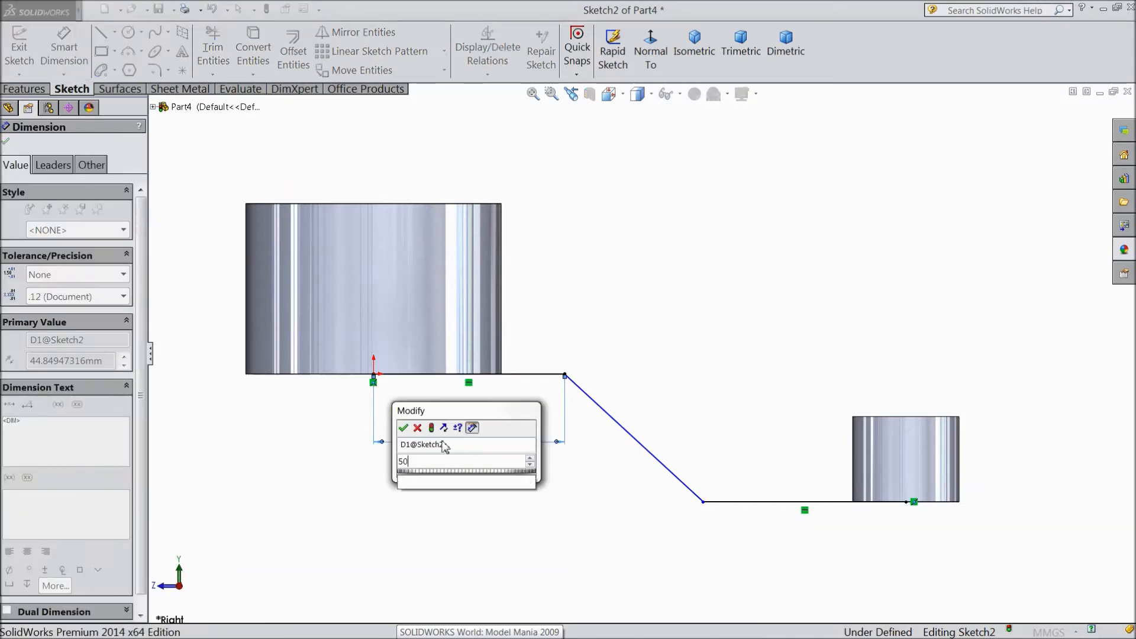
pyautogui.click(404, 427)
pyautogui.write('4')
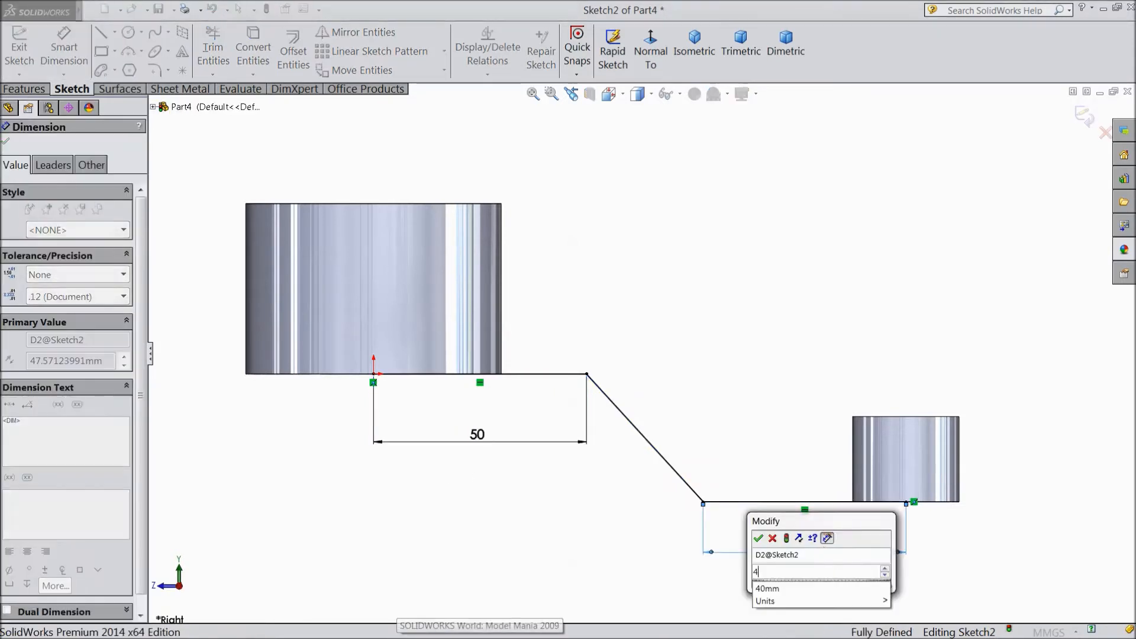
pyautogui.click(760, 538)
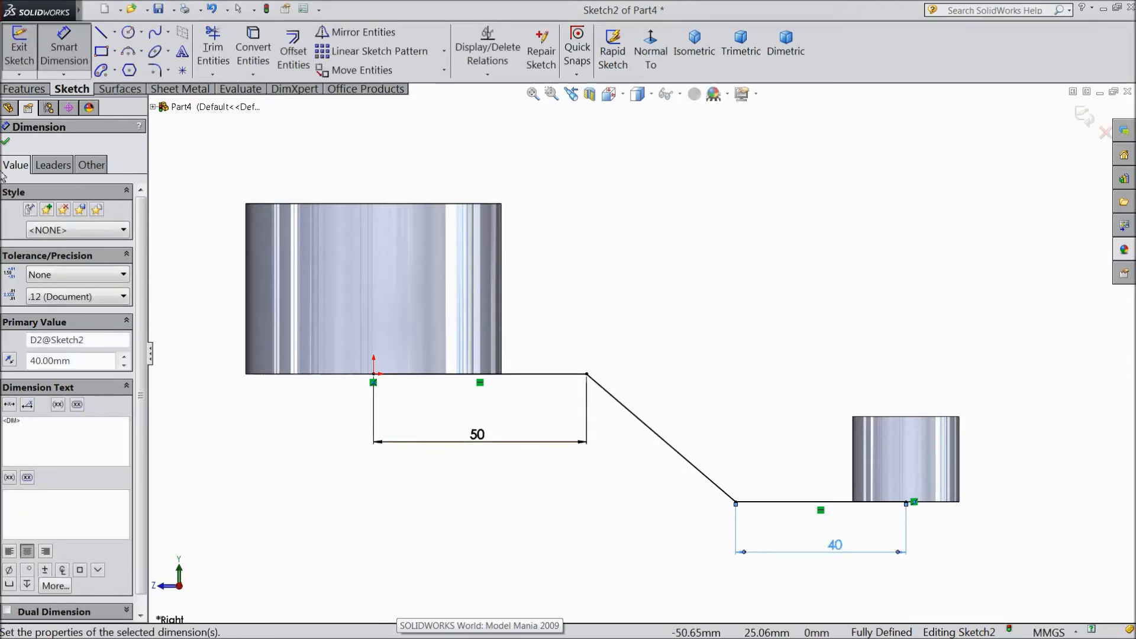
pyautogui.click(157, 71)
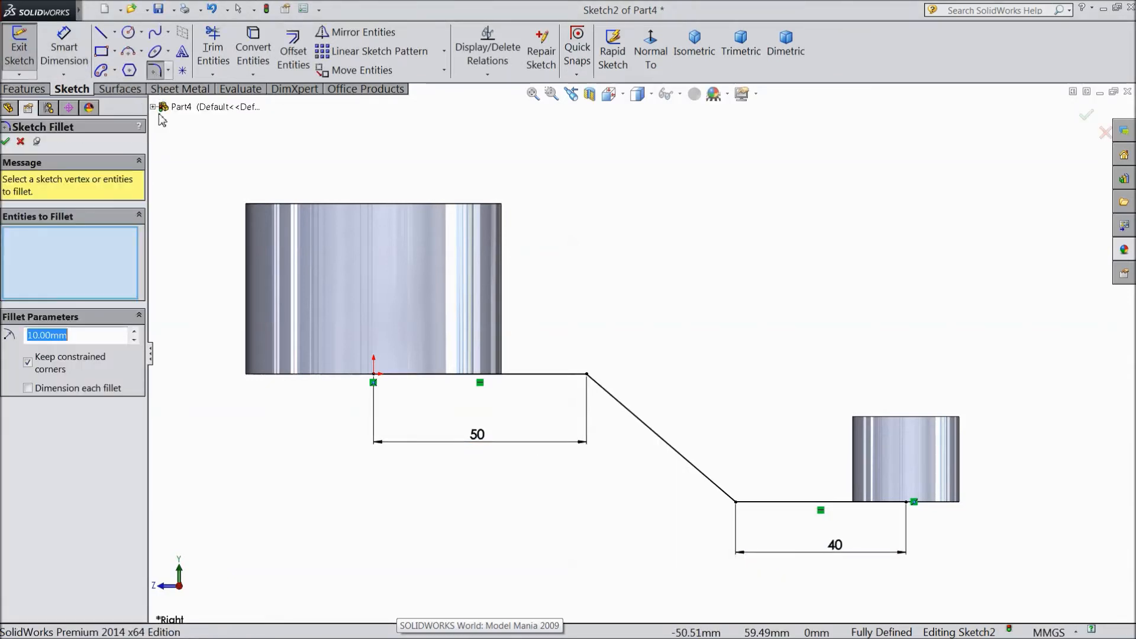
# Fillet both bends of the arm path with 20 mm radius
pyautogui.write('20')
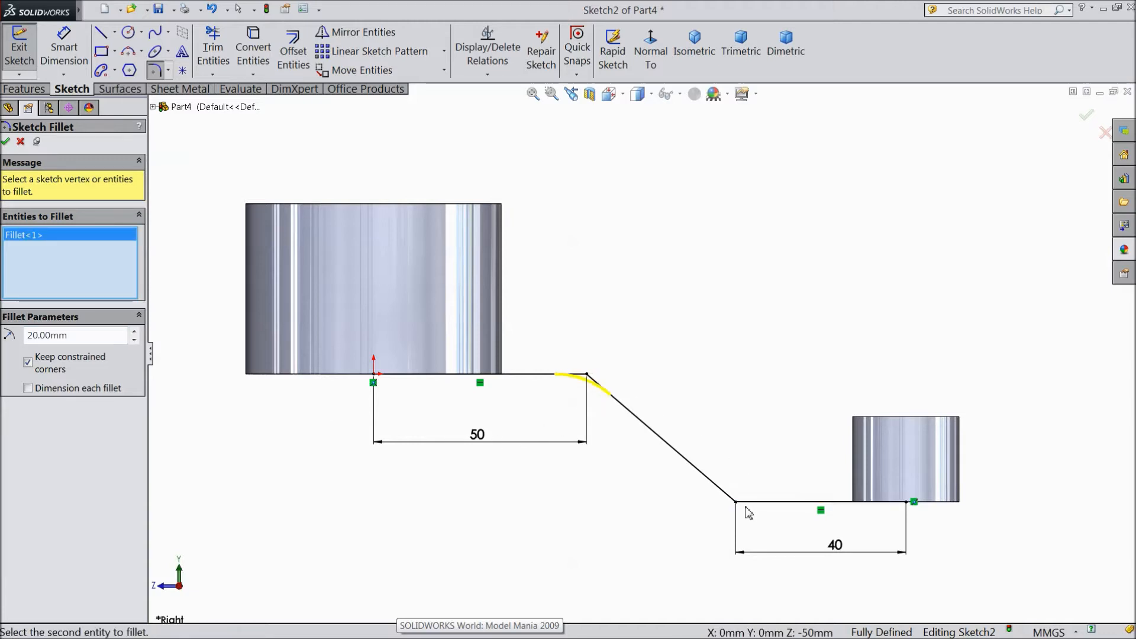
pyautogui.click(735, 503)
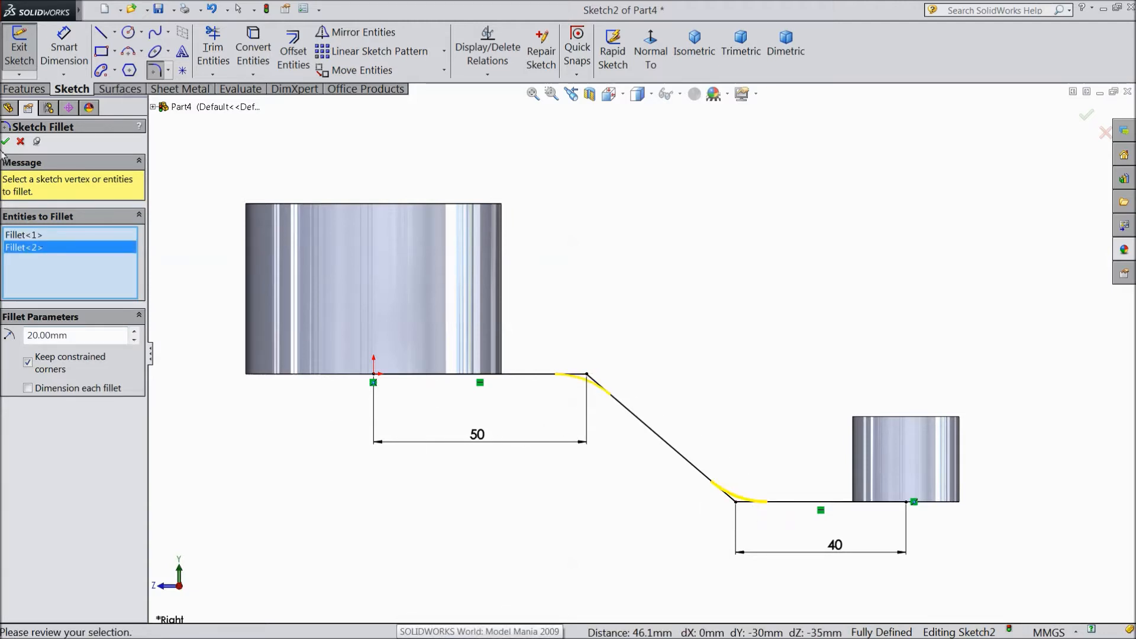
pyautogui.click(8, 141)
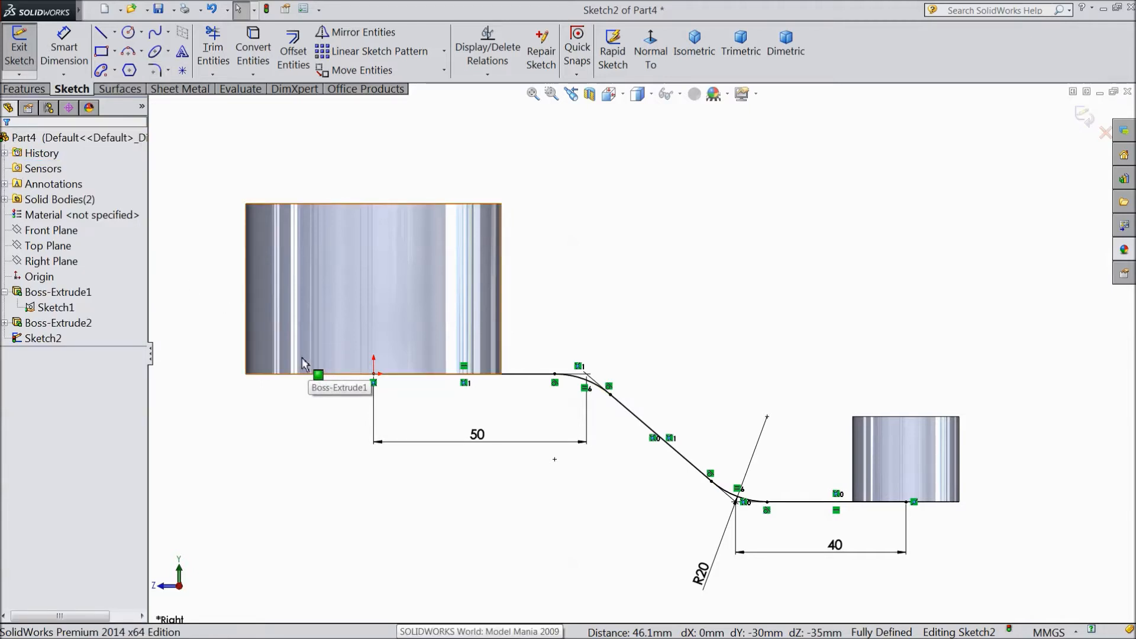
# Extrude the arm path as a thin feature Through All in both directions
pyautogui.click(25, 89)
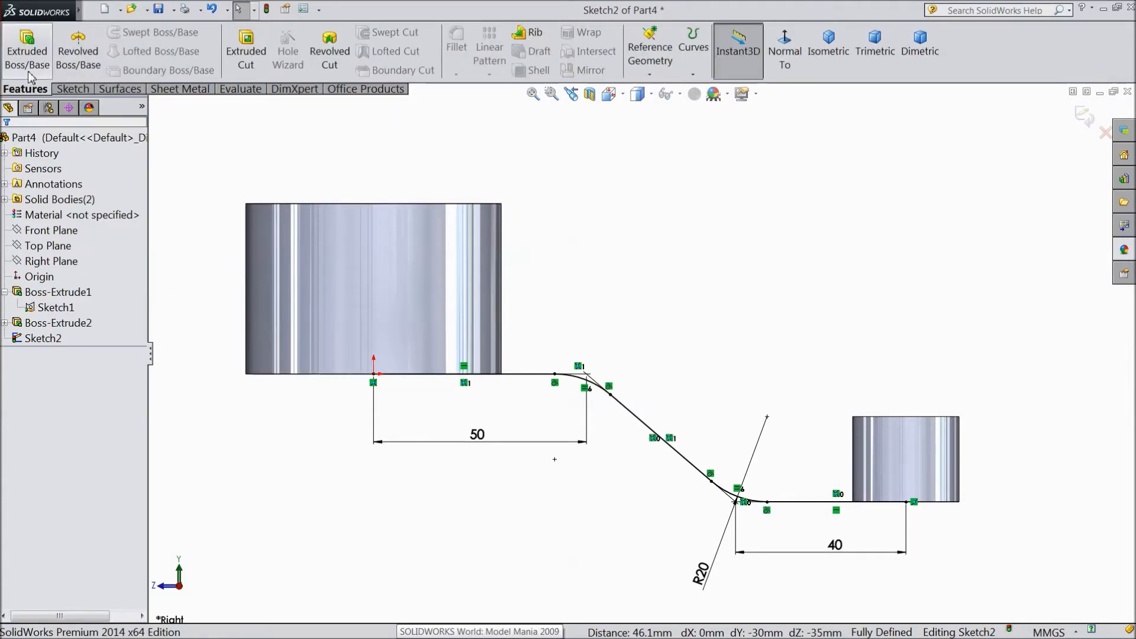
pyautogui.click(23, 42)
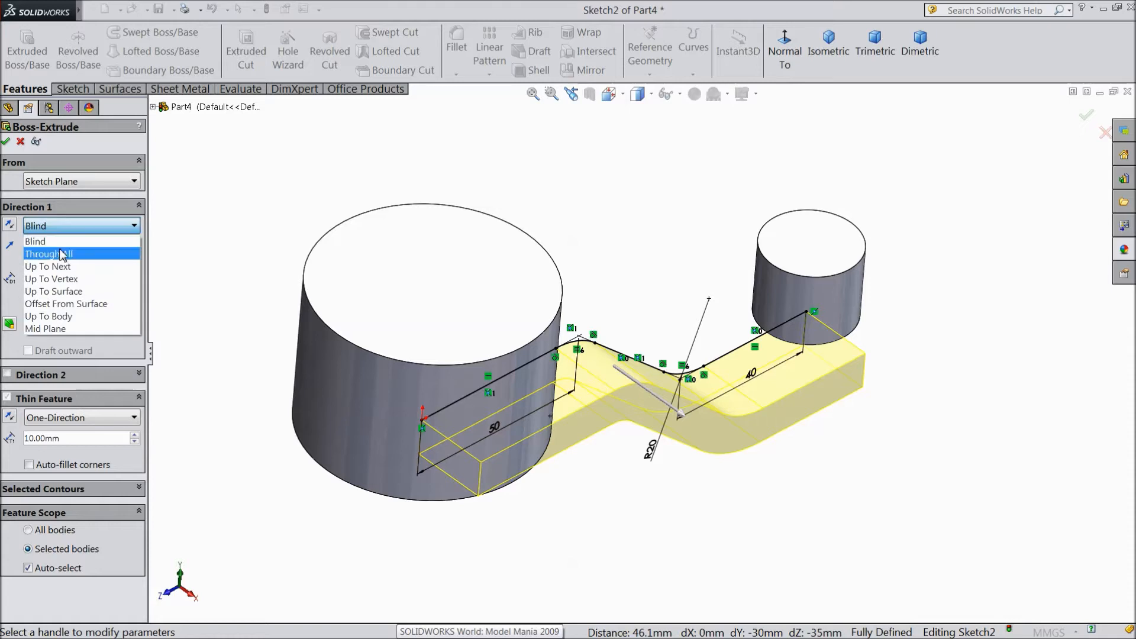
pyautogui.click(47, 253)
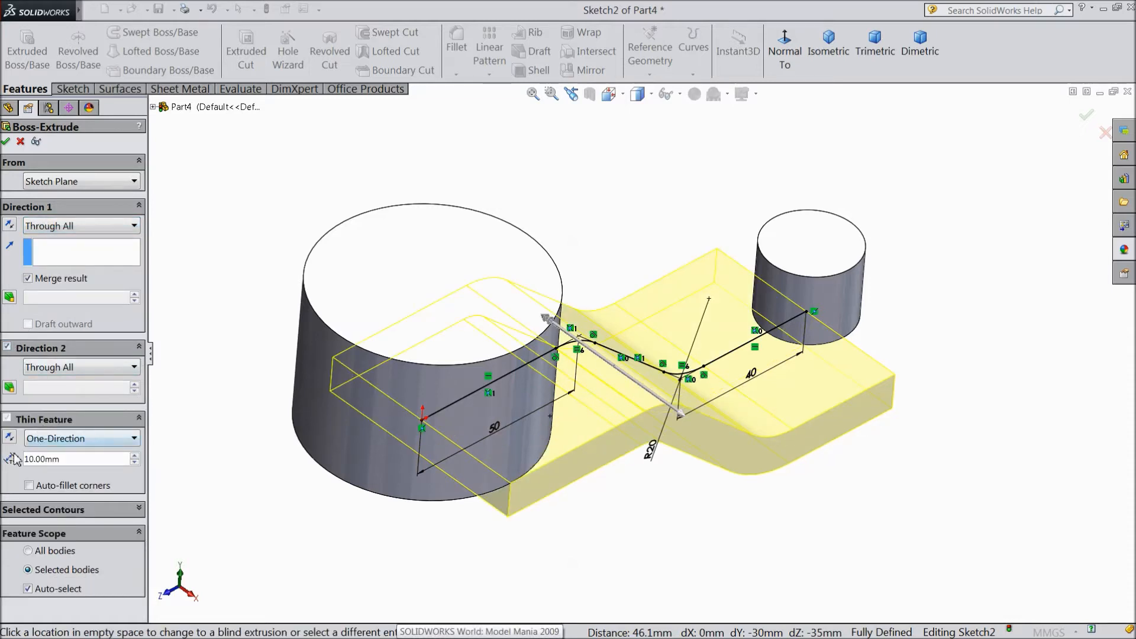
pyautogui.tripleClick(49, 459)
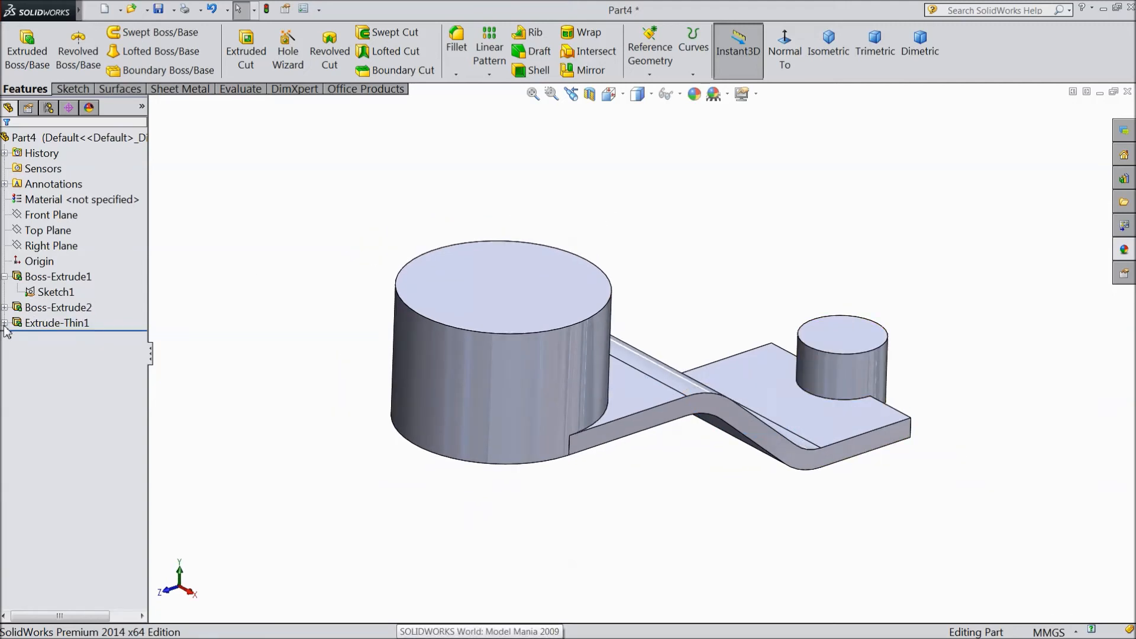
# Cut Sketch1 Through All both ways, keeping the bore, arm and boss regions with flipped side
pyautogui.click(55, 292)
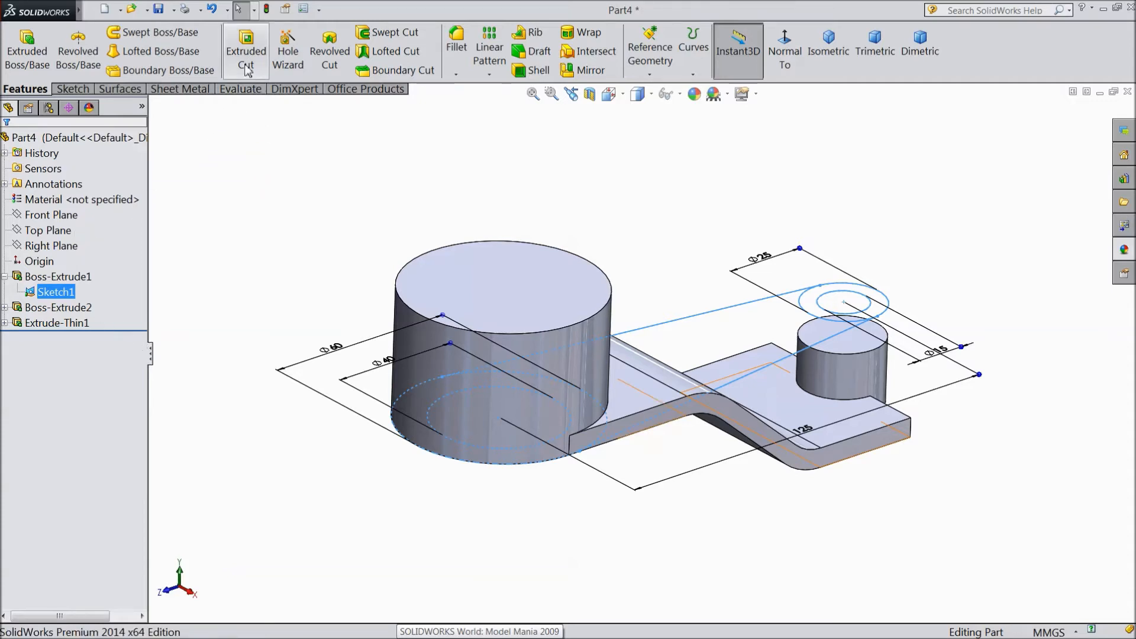
pyautogui.click(245, 50)
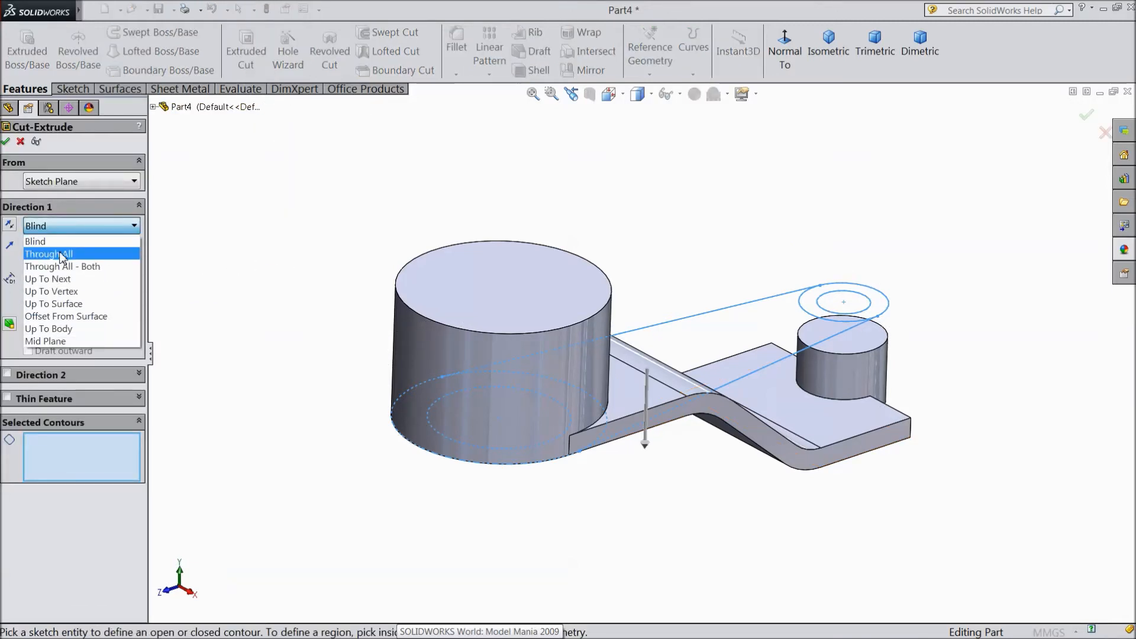
pyautogui.click(49, 253)
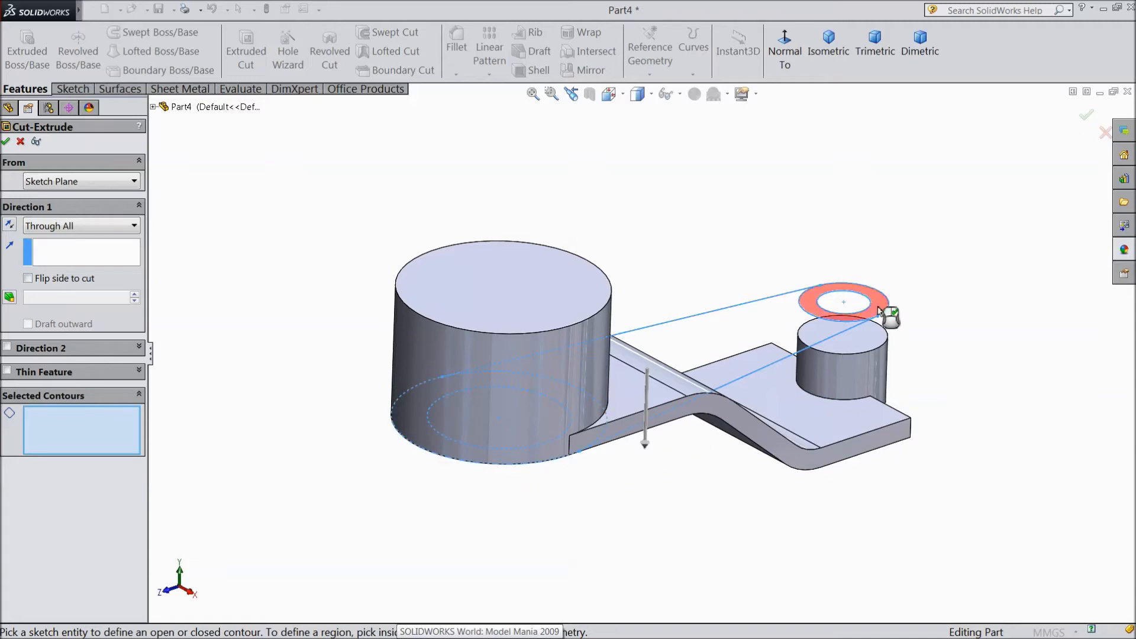
pyautogui.click(754, 350)
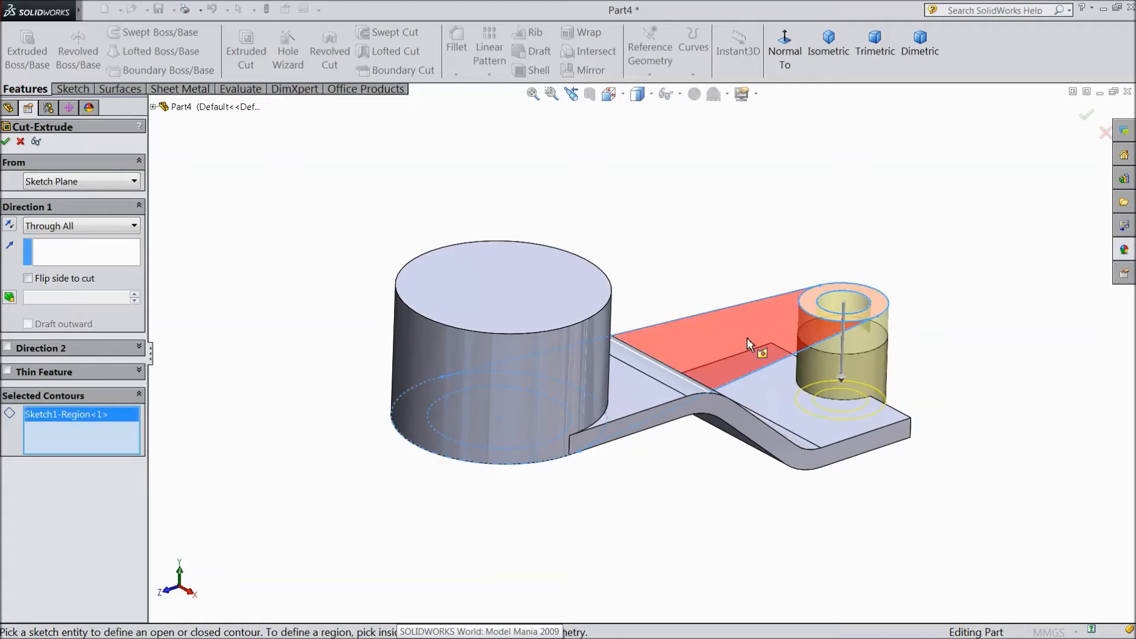
pyautogui.click(436, 450)
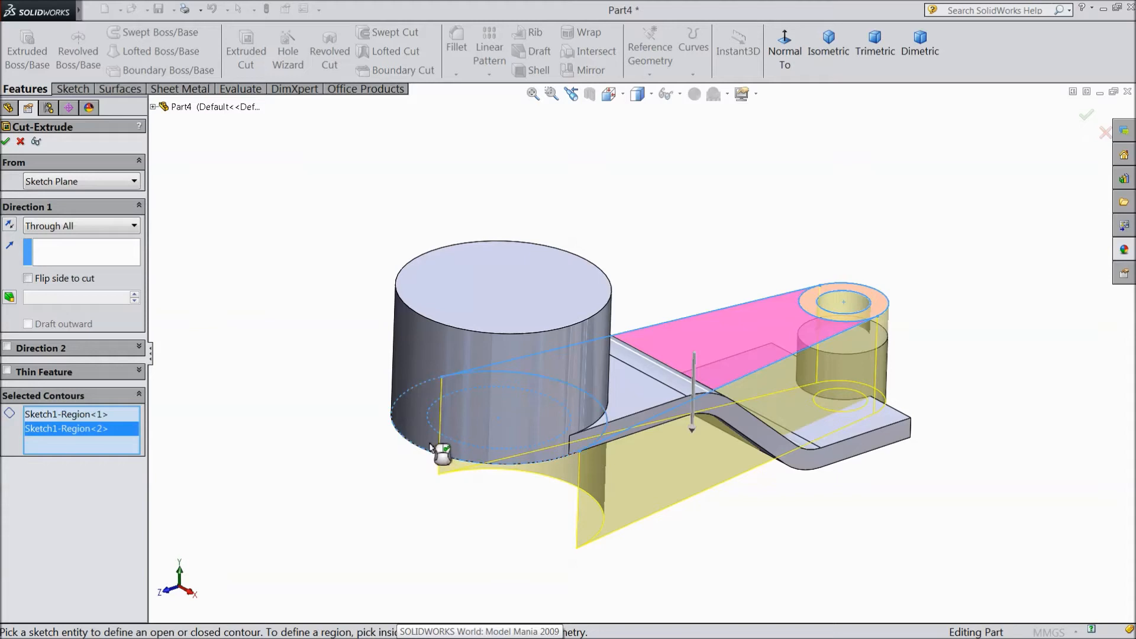
pyautogui.click(442, 453)
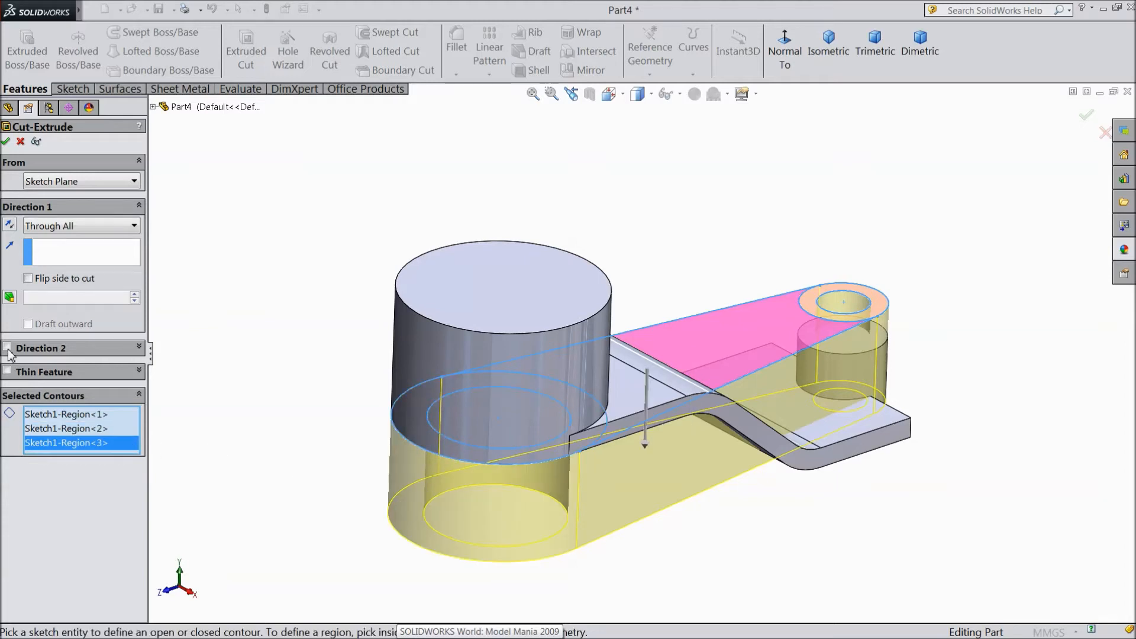
pyautogui.click(7, 348)
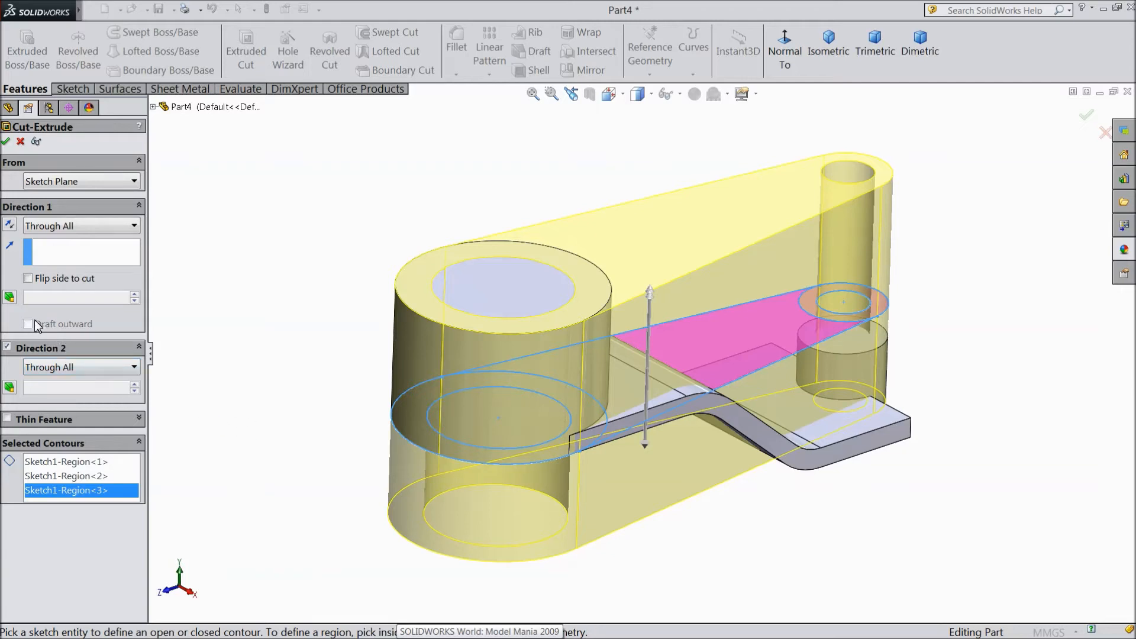
pyautogui.moveTo(28, 280)
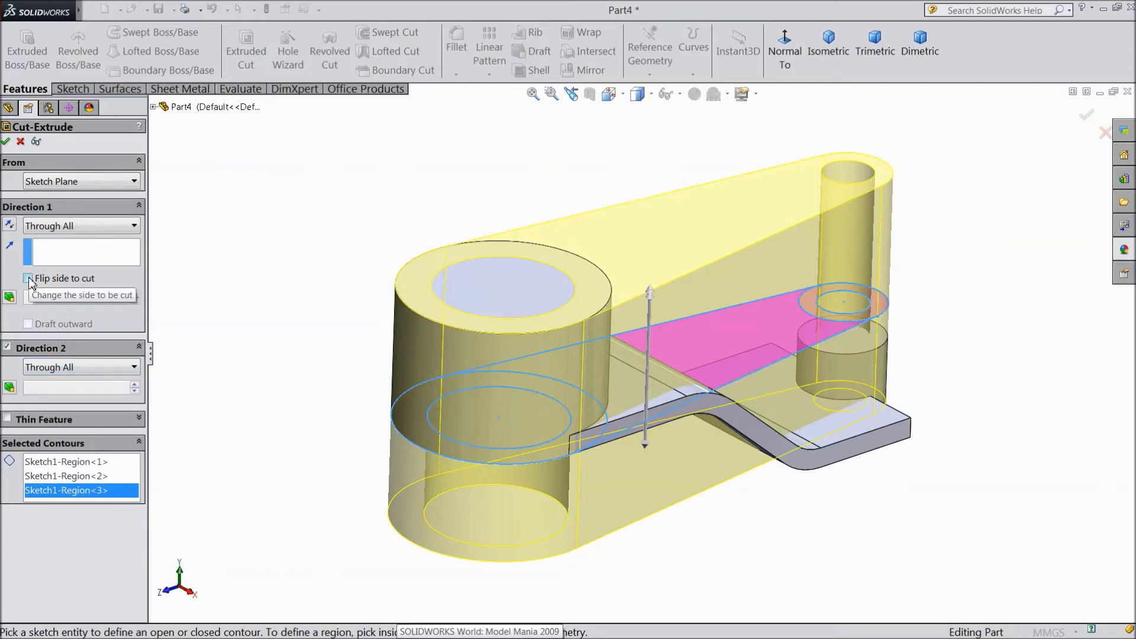
pyautogui.click(28, 278)
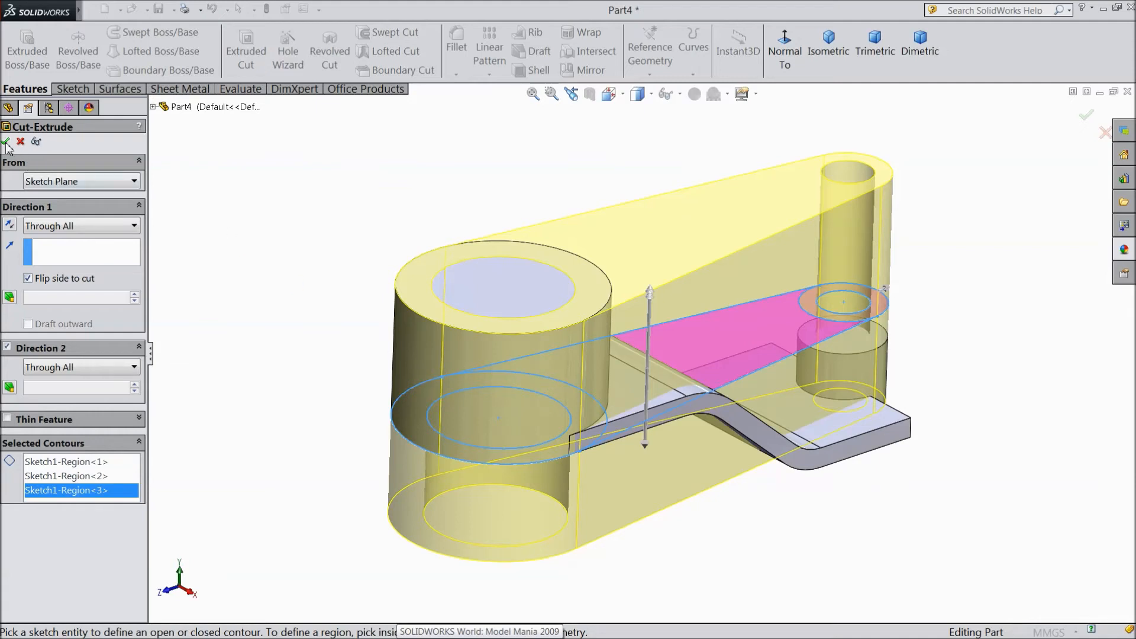
pyautogui.click(7, 141)
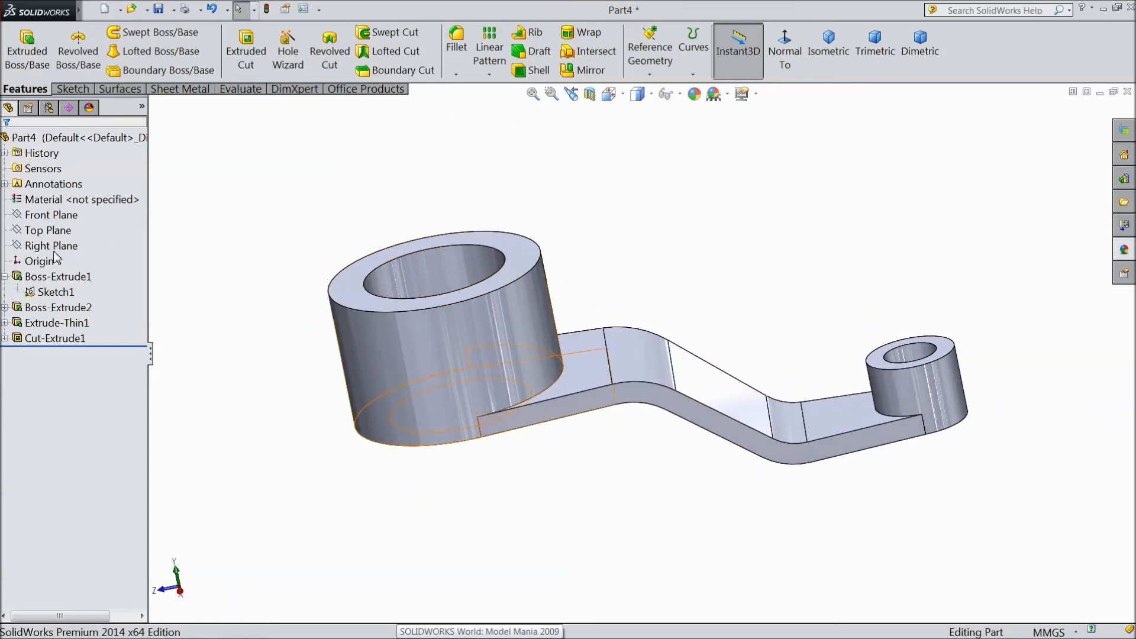
# Sketch rib lines on the boss tops on the Right Plane, offset 25 mm from the arm slope
pyautogui.click(51, 246)
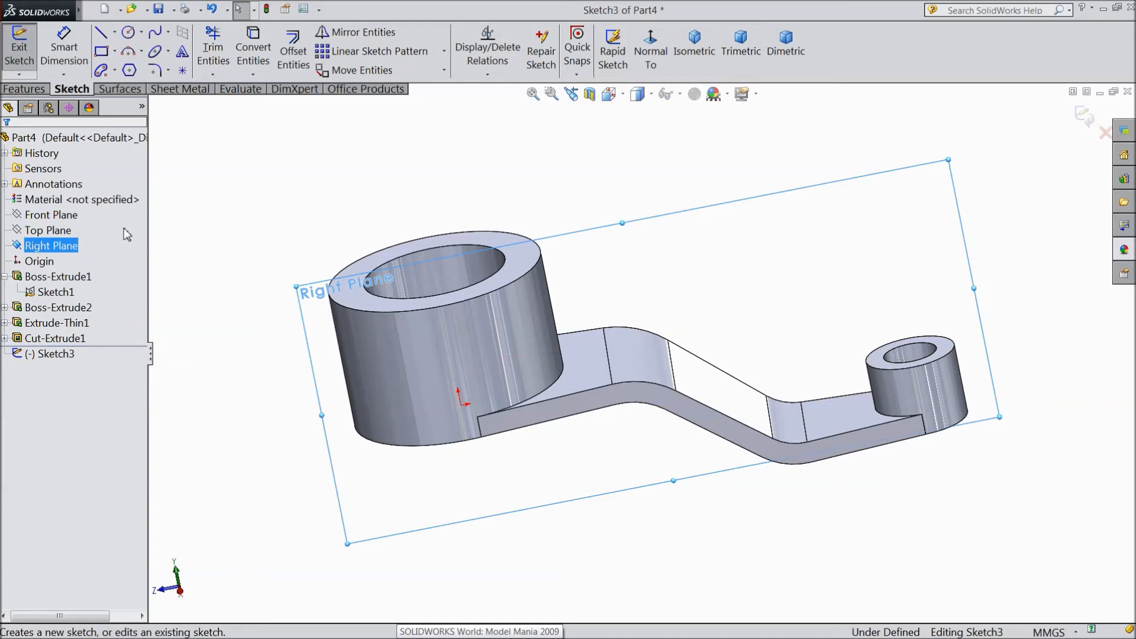
pyautogui.click(650, 42)
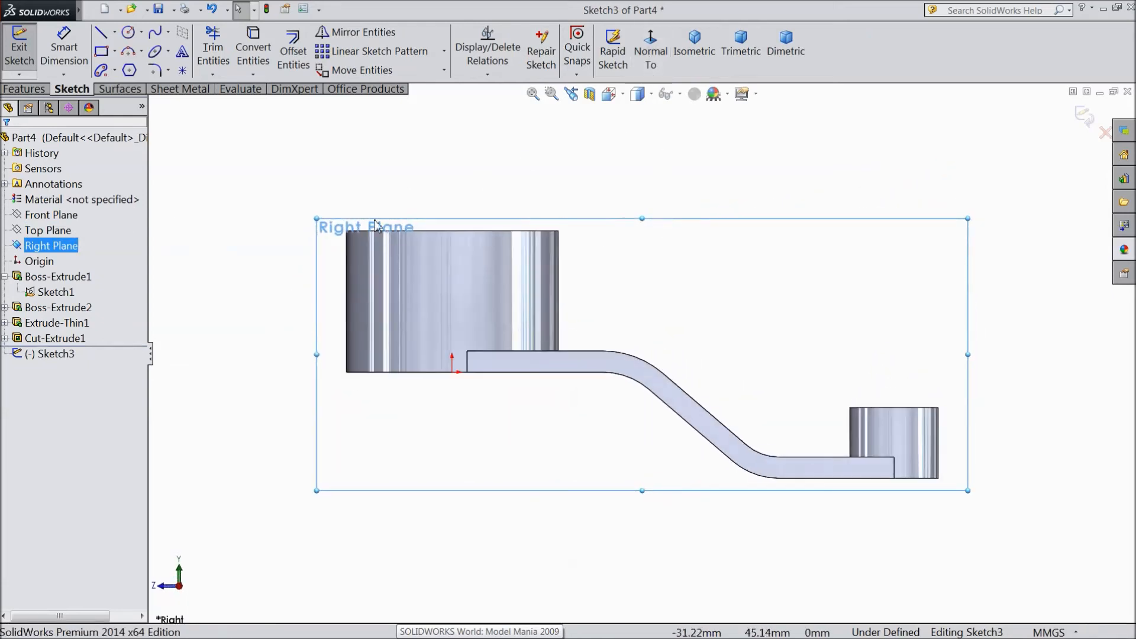
pyautogui.click(102, 31)
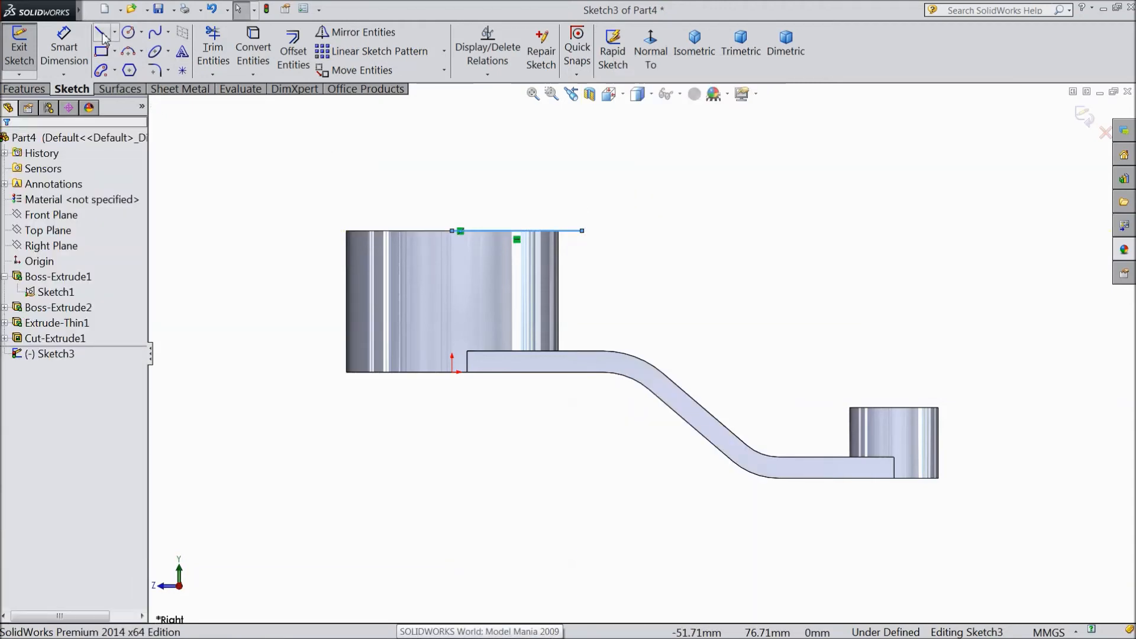
pyautogui.click(104, 32)
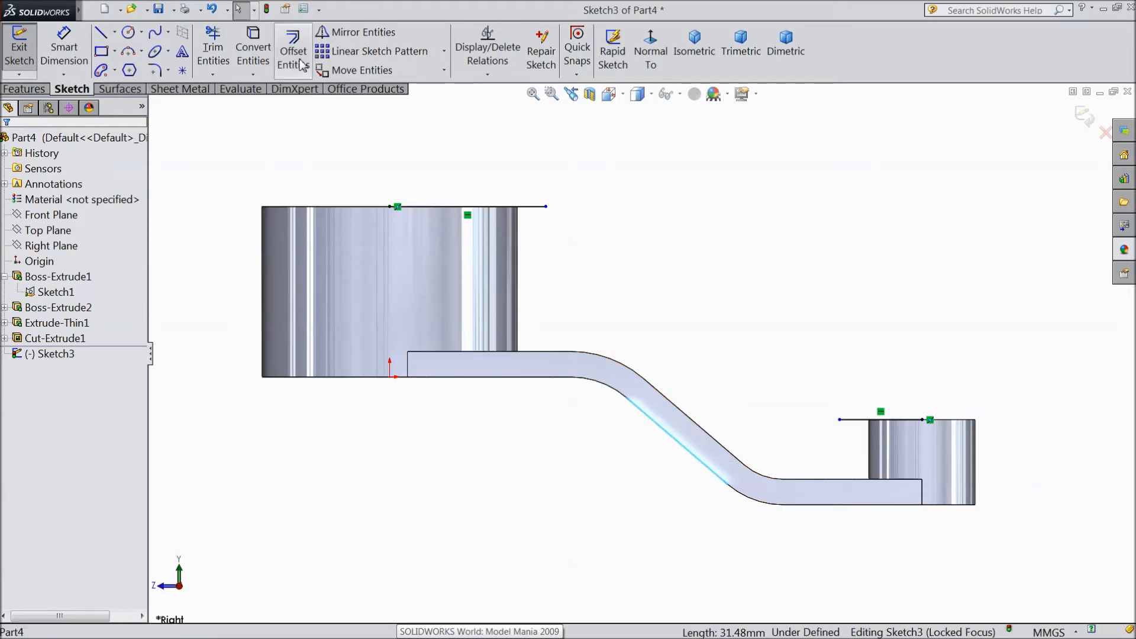
pyautogui.click(293, 50)
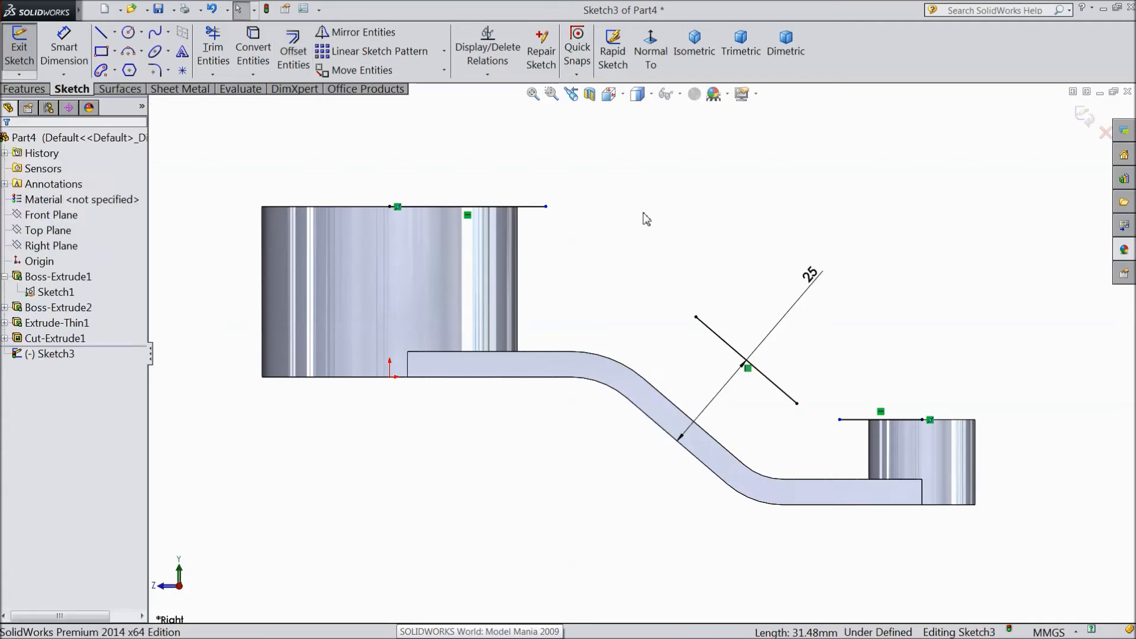
pyautogui.moveTo(162, 87)
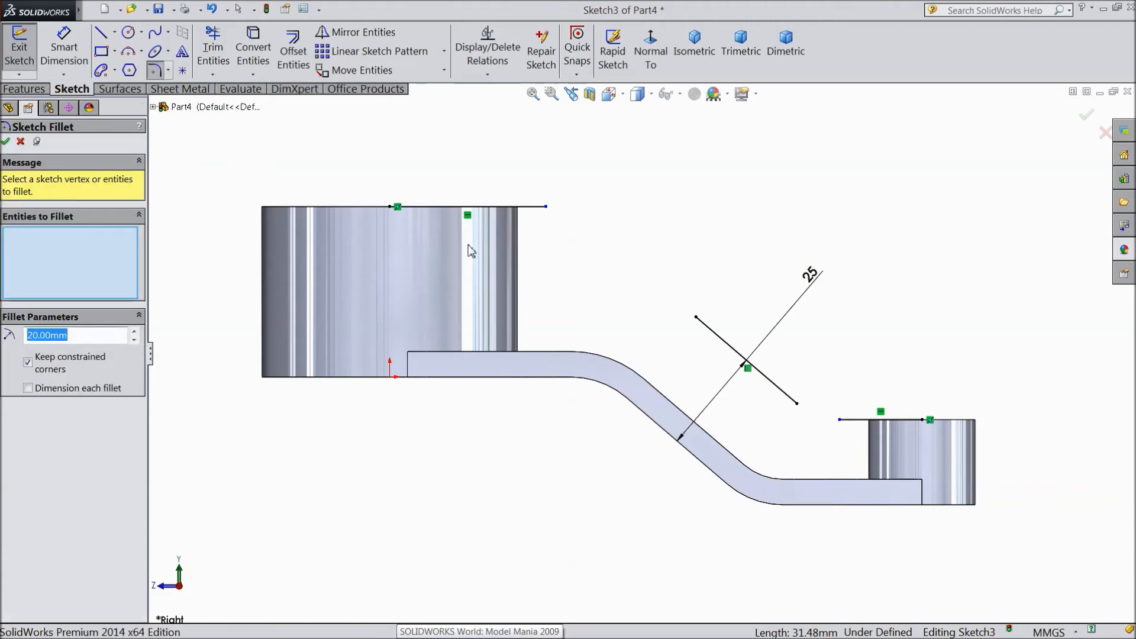
# Round both rib path bends with R20 fillets and exit the sketch
pyautogui.click(466, 207)
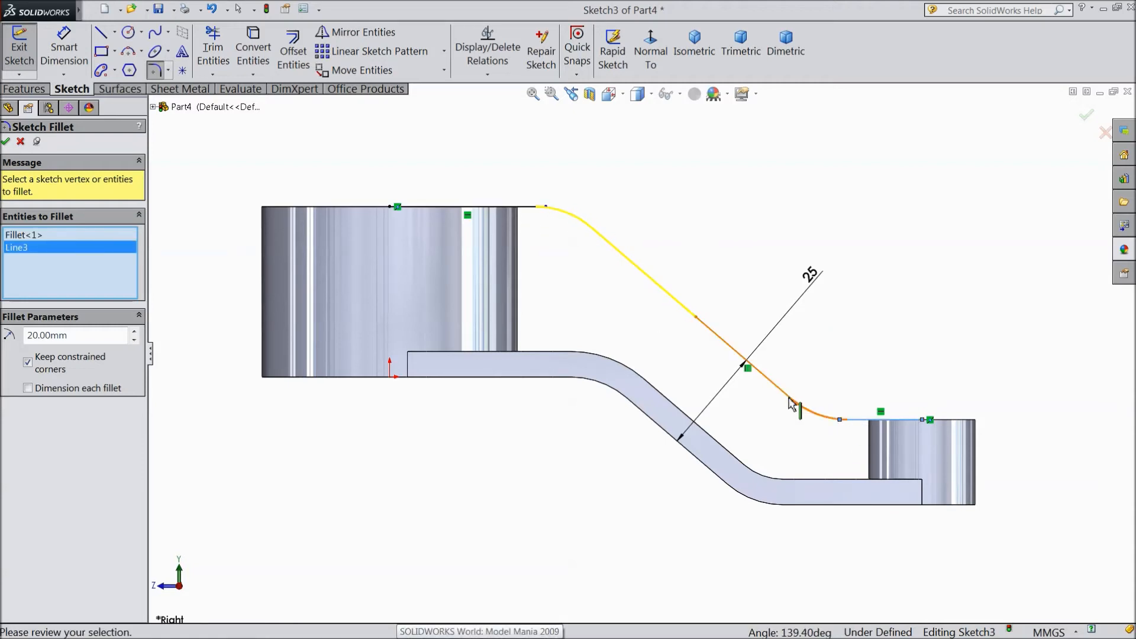
pyautogui.click(746, 373)
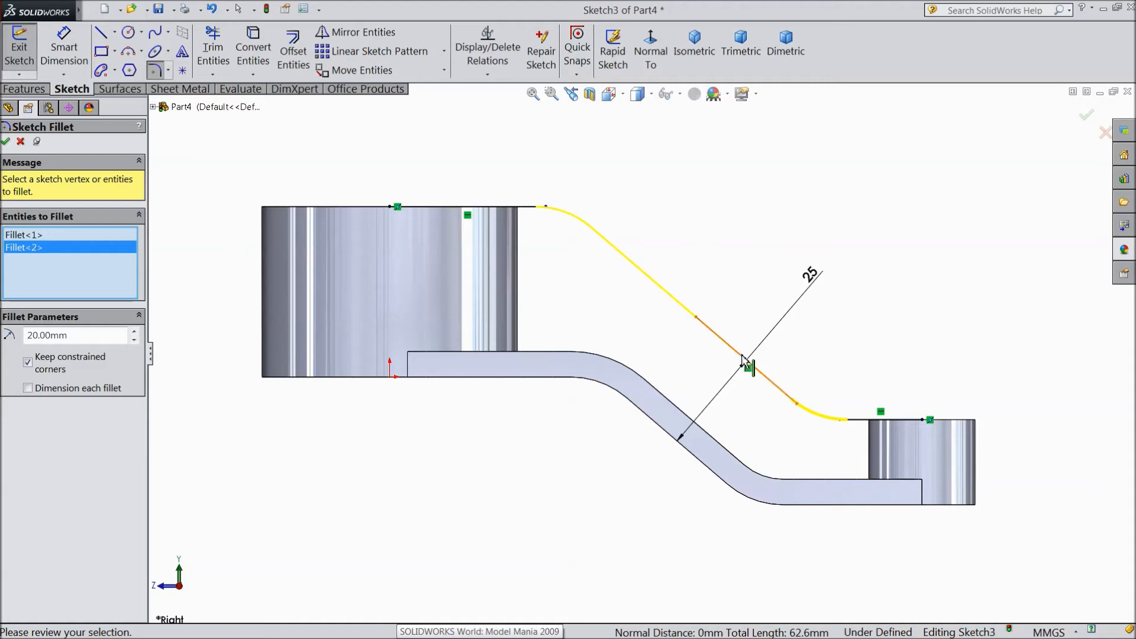
pyautogui.click(8, 142)
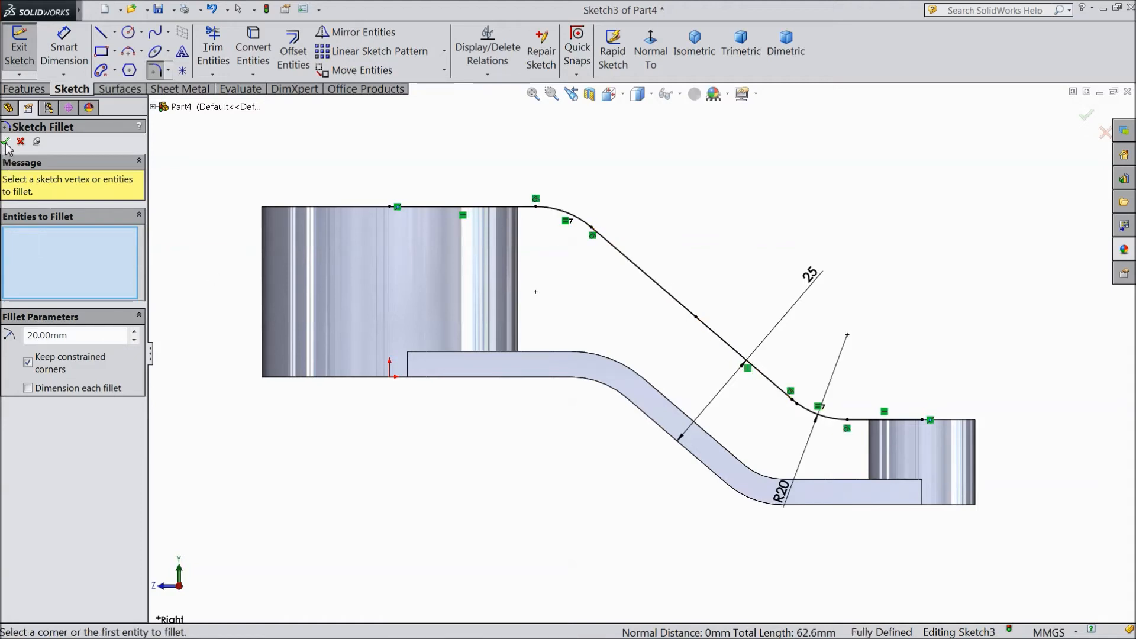
pyautogui.click(8, 142)
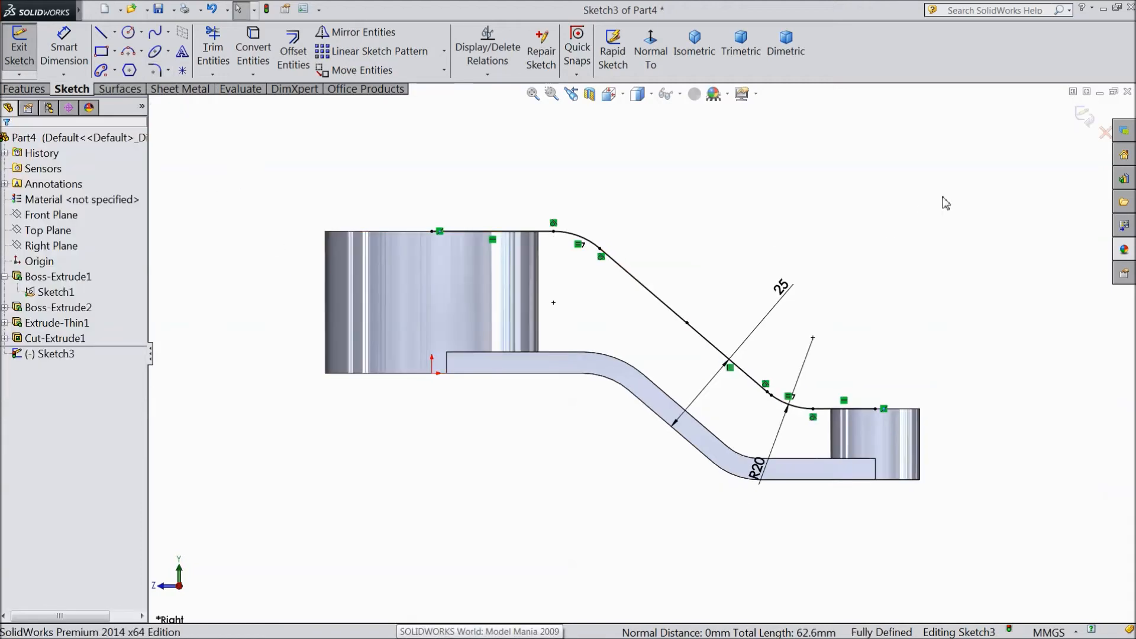
pyautogui.click(20, 48)
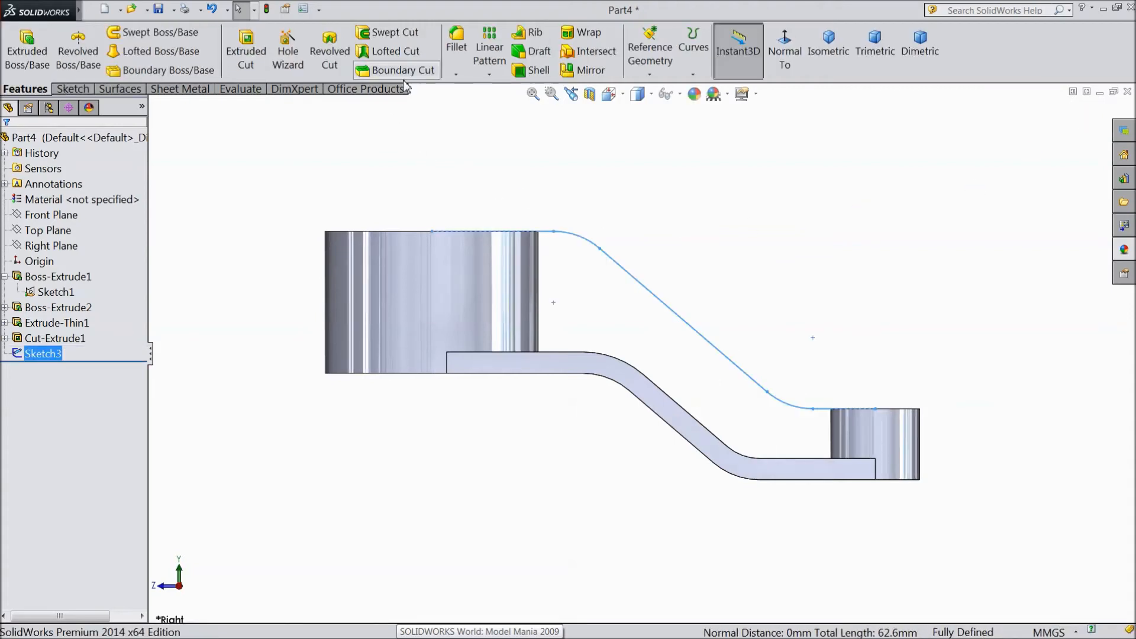
# Build Rib1 from Sketch3 at 6 mm thickness with the material side flipped toward the arm
pyautogui.click(527, 32)
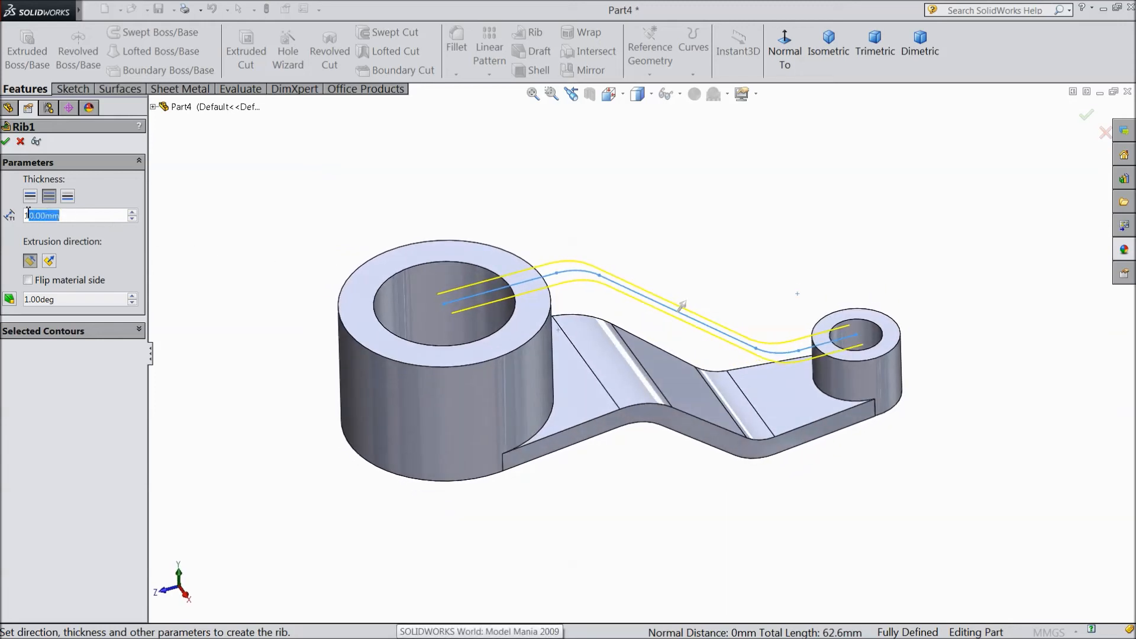
pyautogui.write('6')
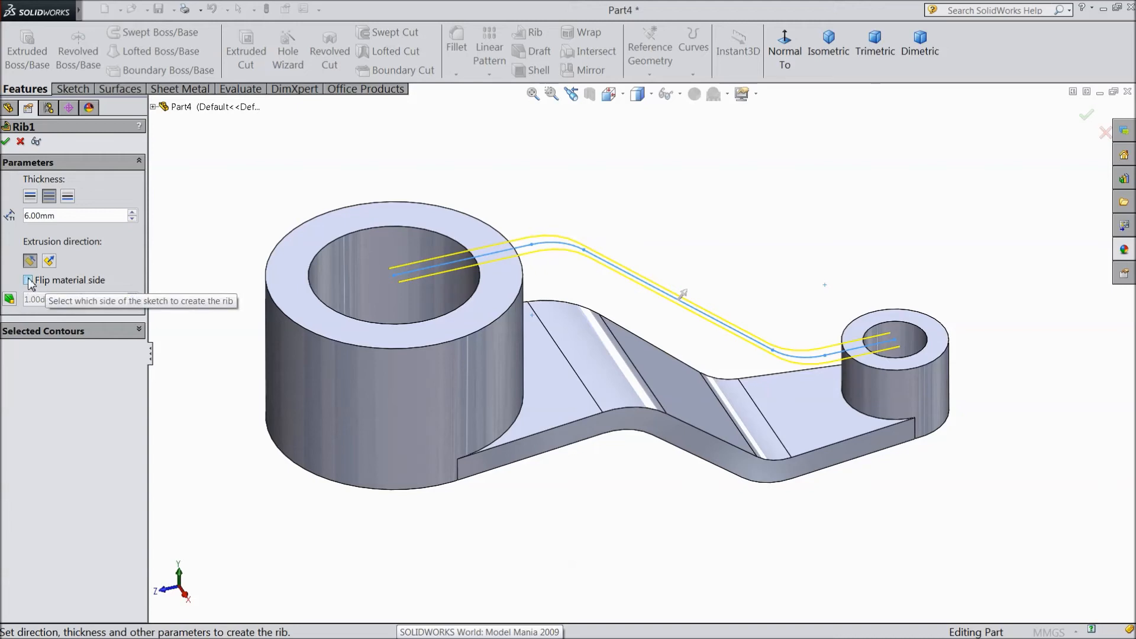
pyautogui.click(27, 280)
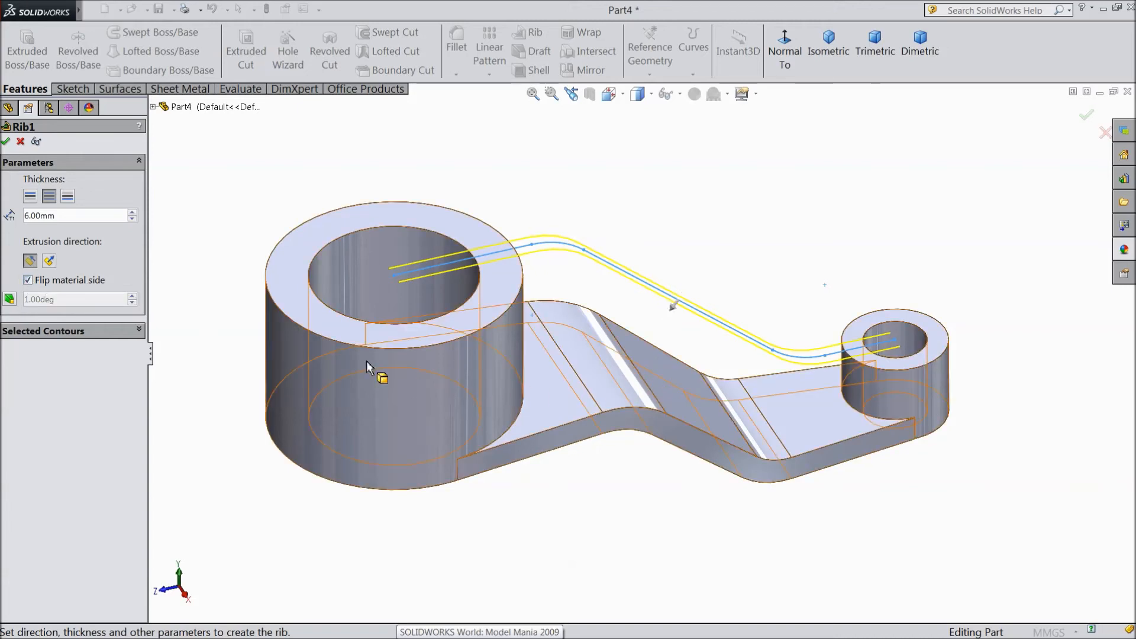
pyautogui.click(47, 195)
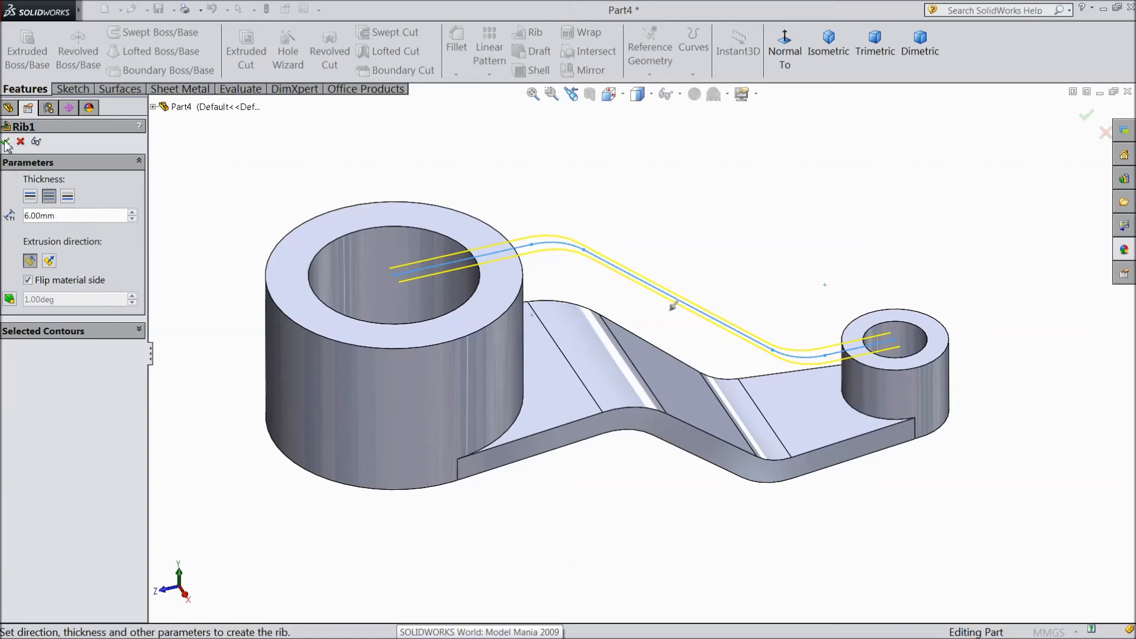
pyautogui.click(8, 141)
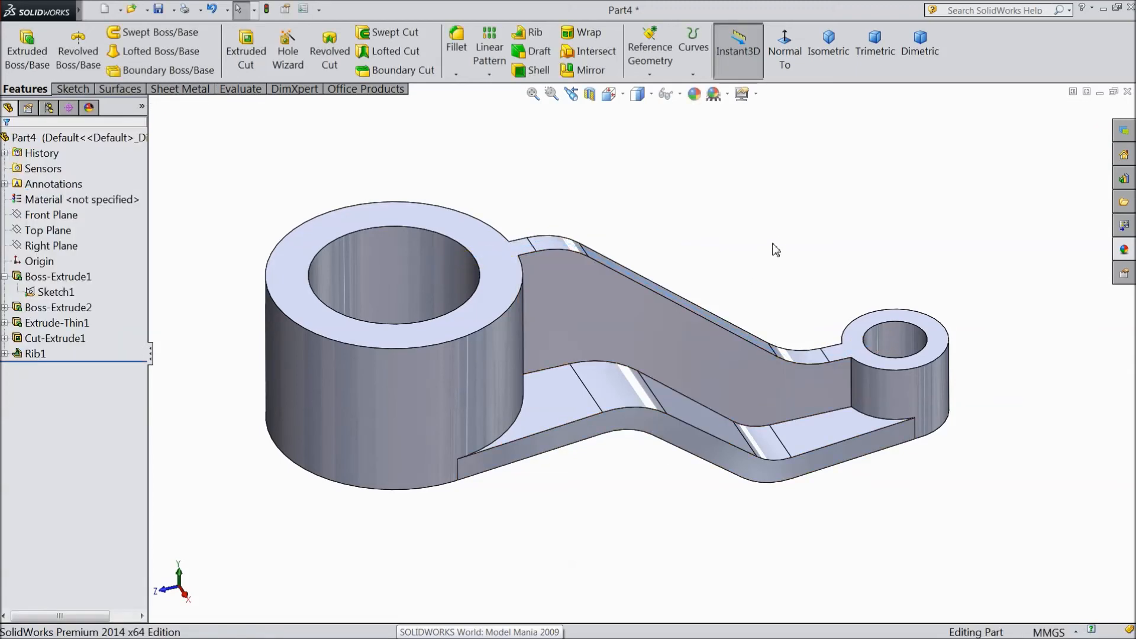
pyautogui.moveTo(775, 249); pyautogui.dragTo(678, 337)
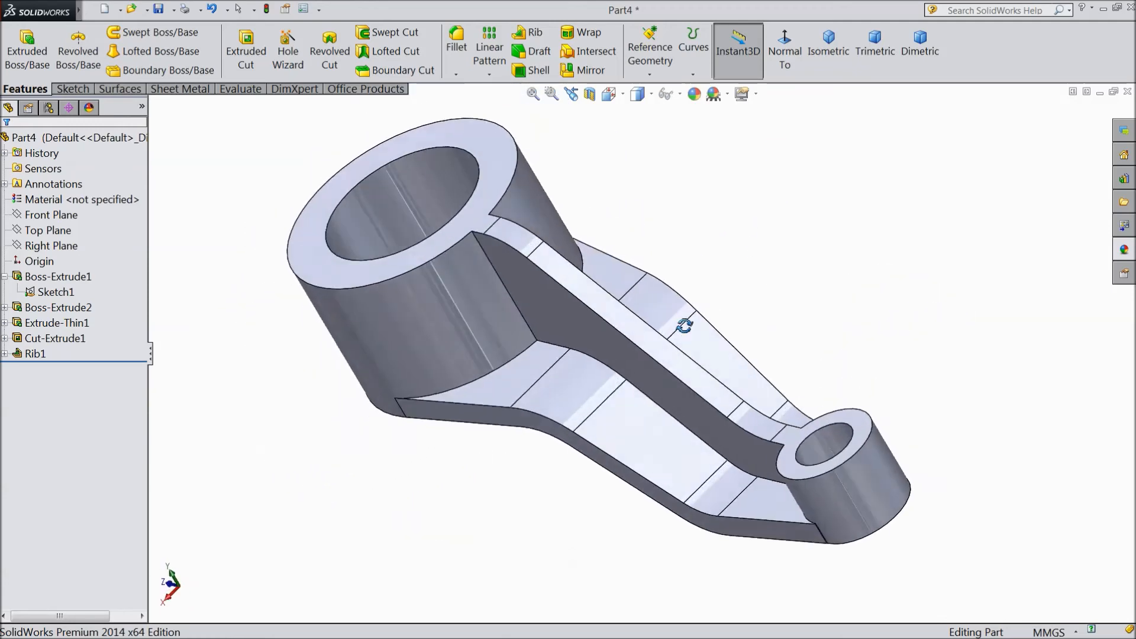
pyautogui.moveTo(684, 326); pyautogui.dragTo(737, 329)
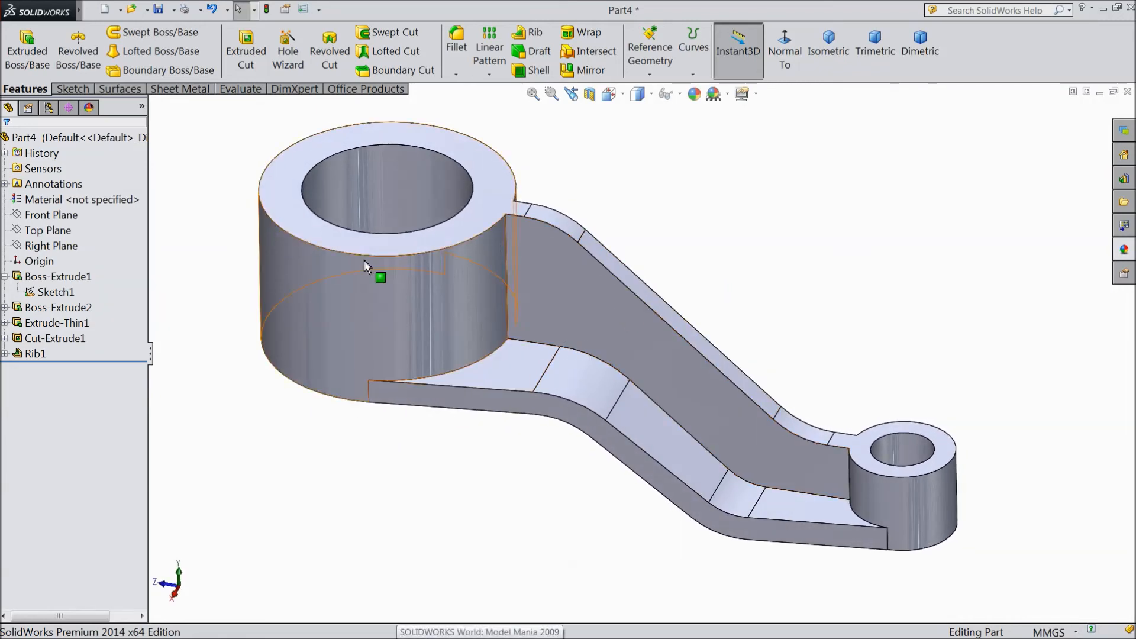
# Apply 2 mm fillets to the rib and arm edges, recovering from the first failed attempt
pyautogui.click(457, 37)
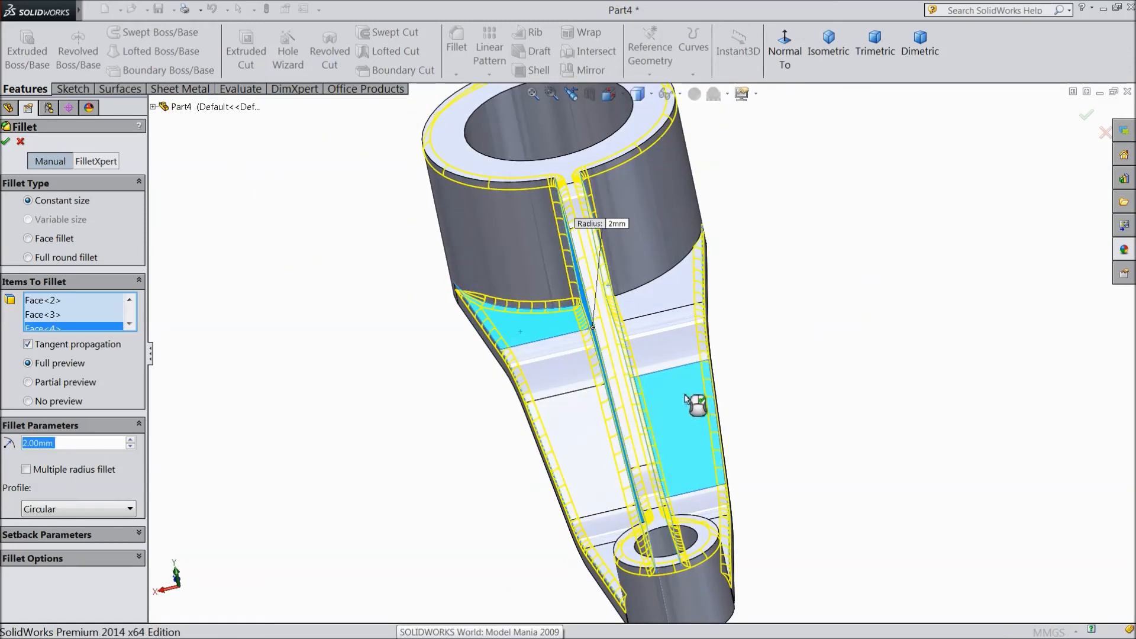
pyautogui.moveTo(658, 286)
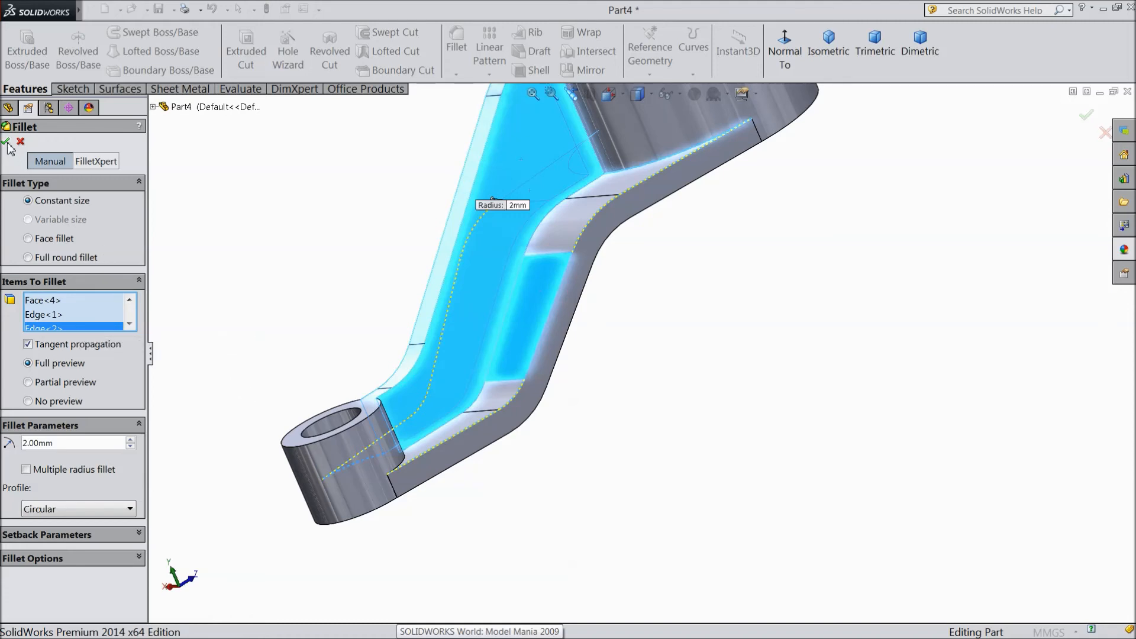
pyautogui.click(8, 158)
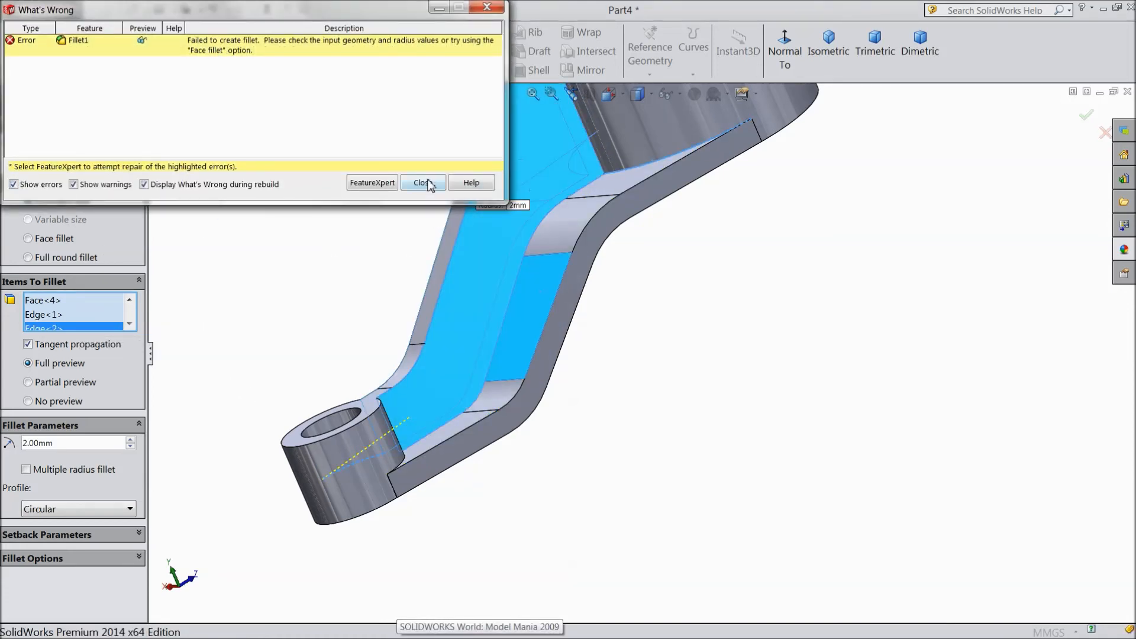
pyautogui.click(420, 182)
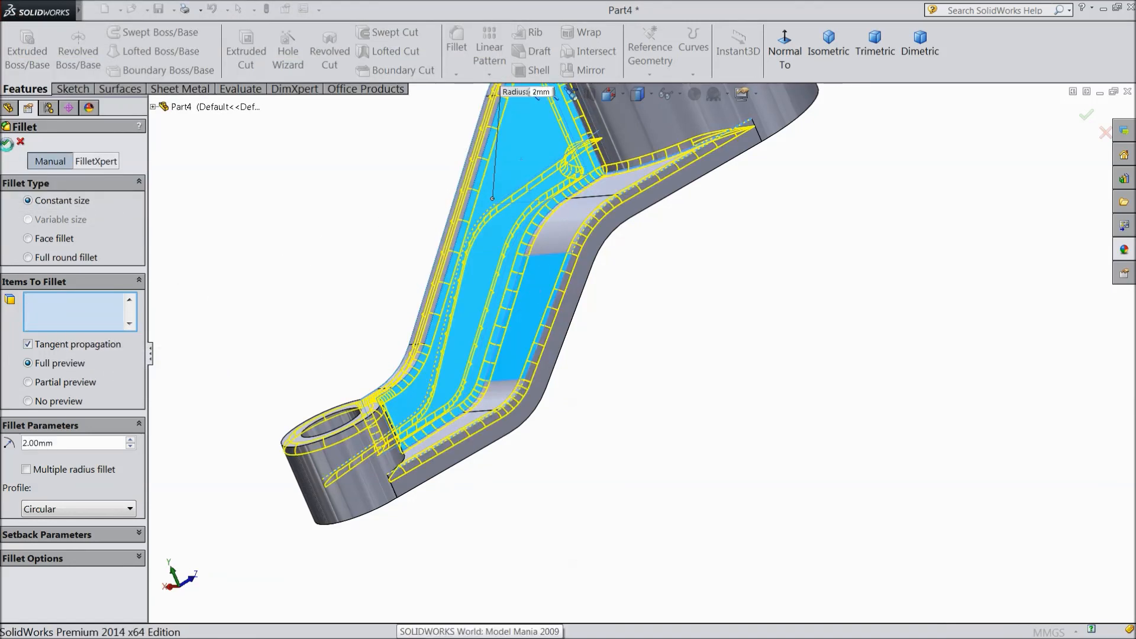
pyautogui.click(1085, 115)
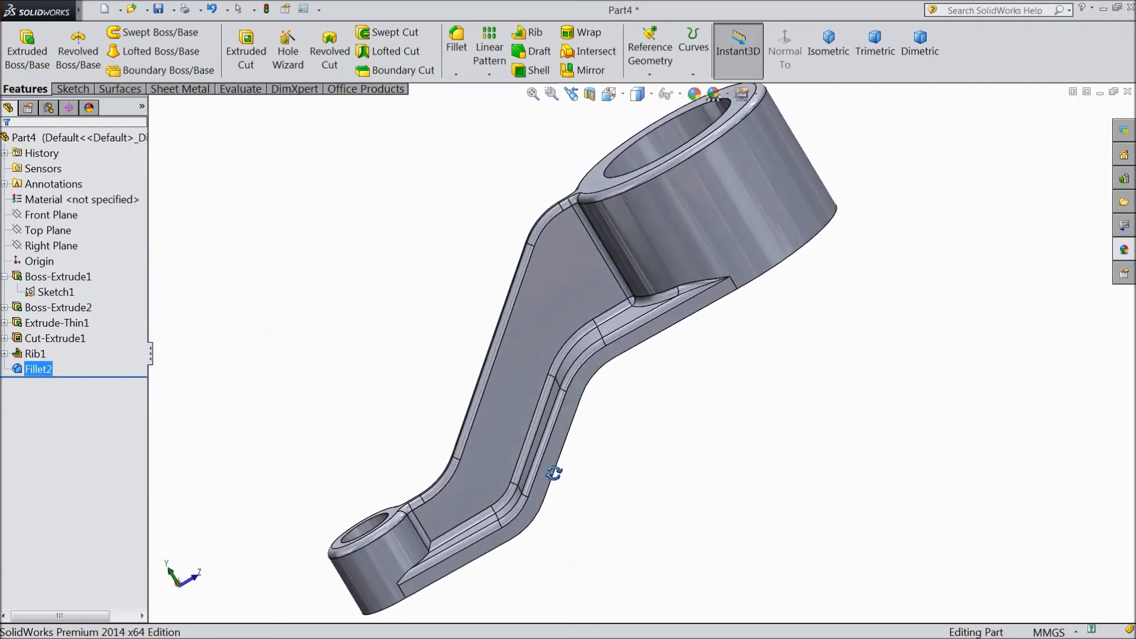
# Give the Fillet2 faces a red appearance from the standard swatches
pyautogui.moveTo(554, 475); pyautogui.dragTo(765, 485)
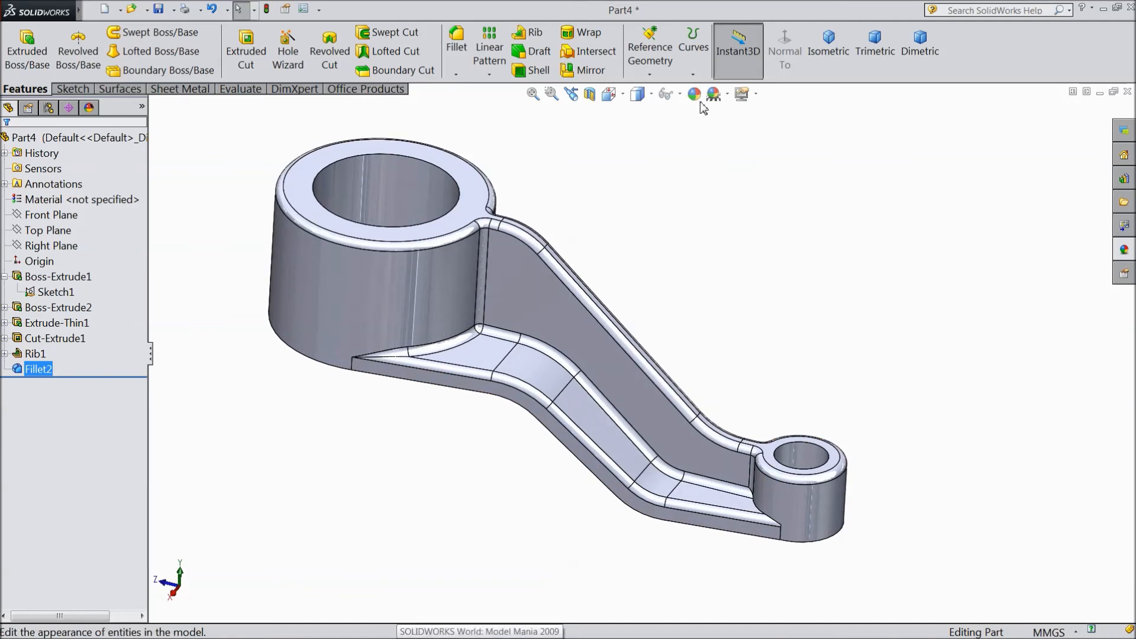
pyautogui.click(694, 94)
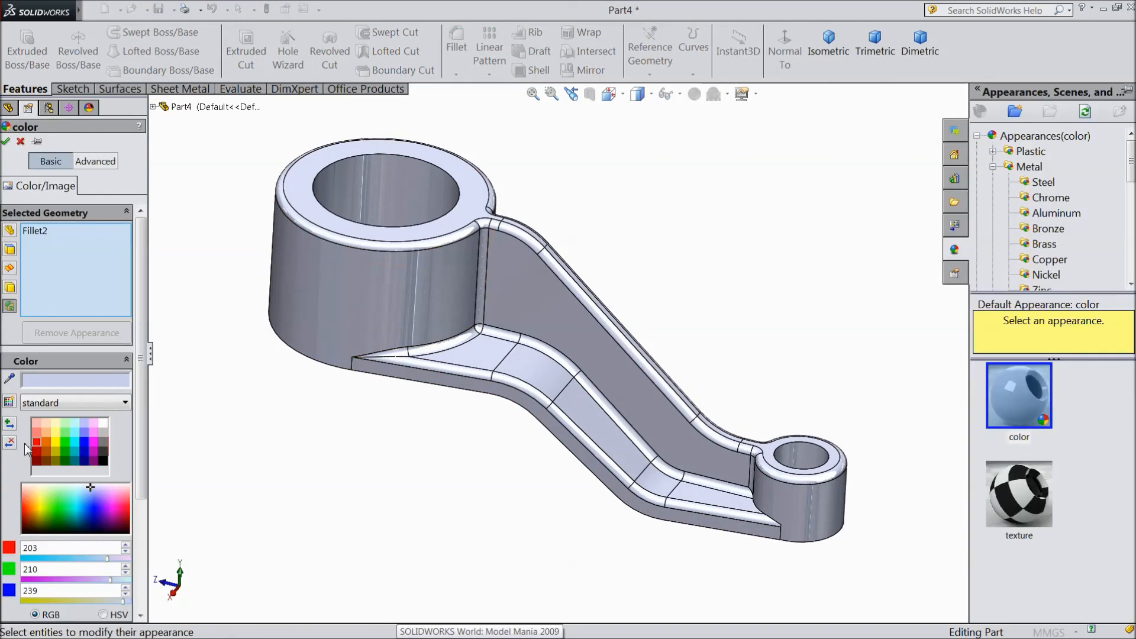
pyautogui.click(35, 442)
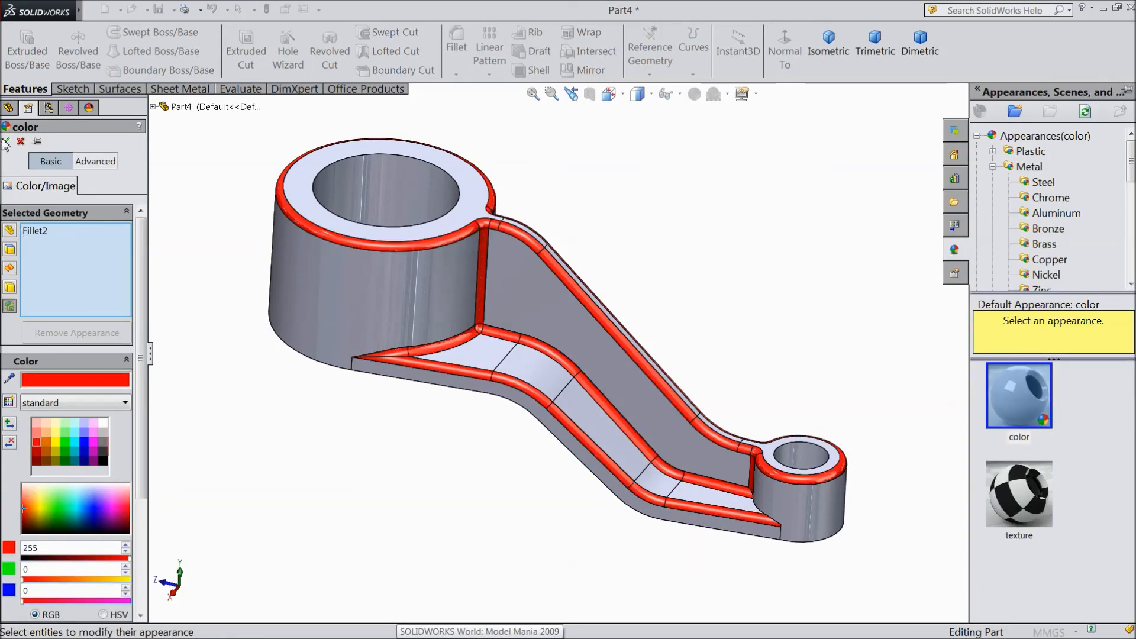
pyautogui.click(7, 141)
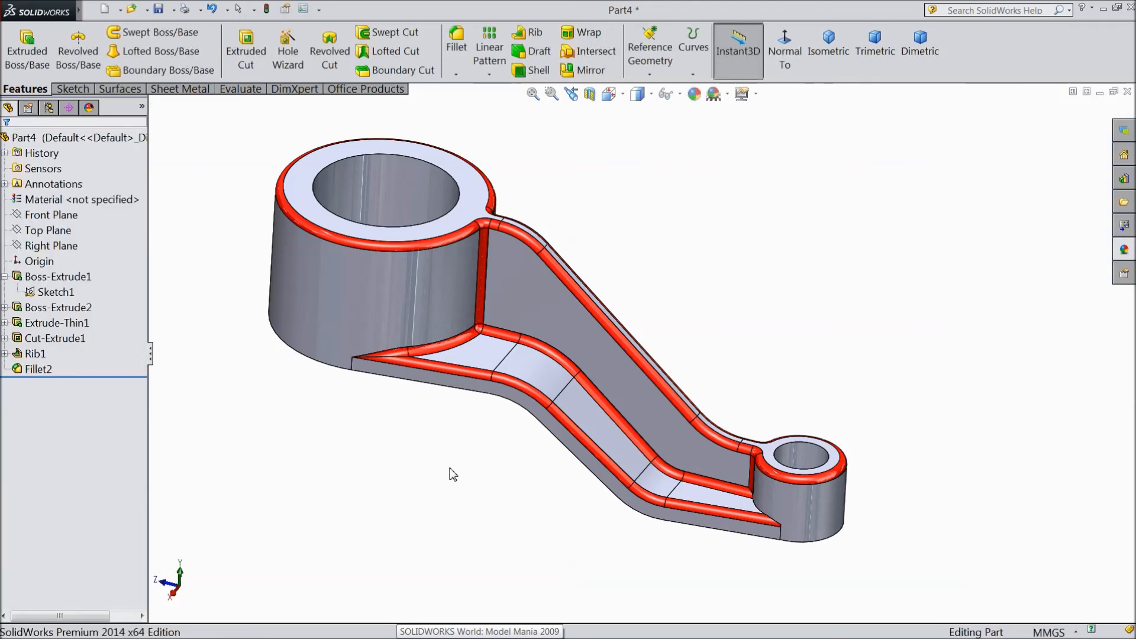
pyautogui.moveTo(453, 475); pyautogui.dragTo(466, 482)
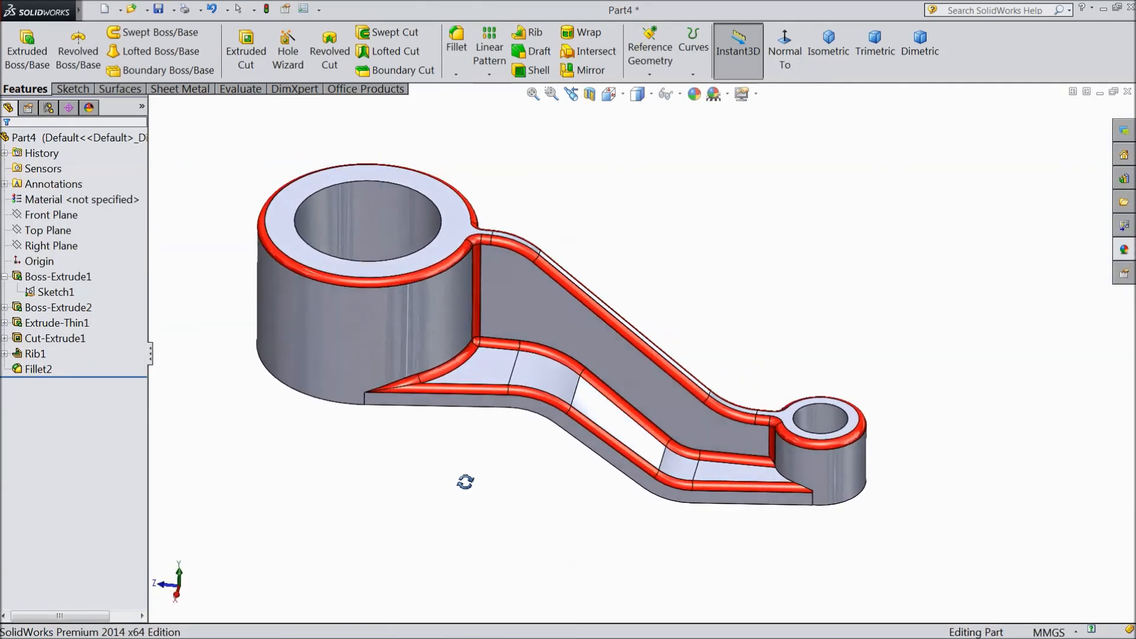